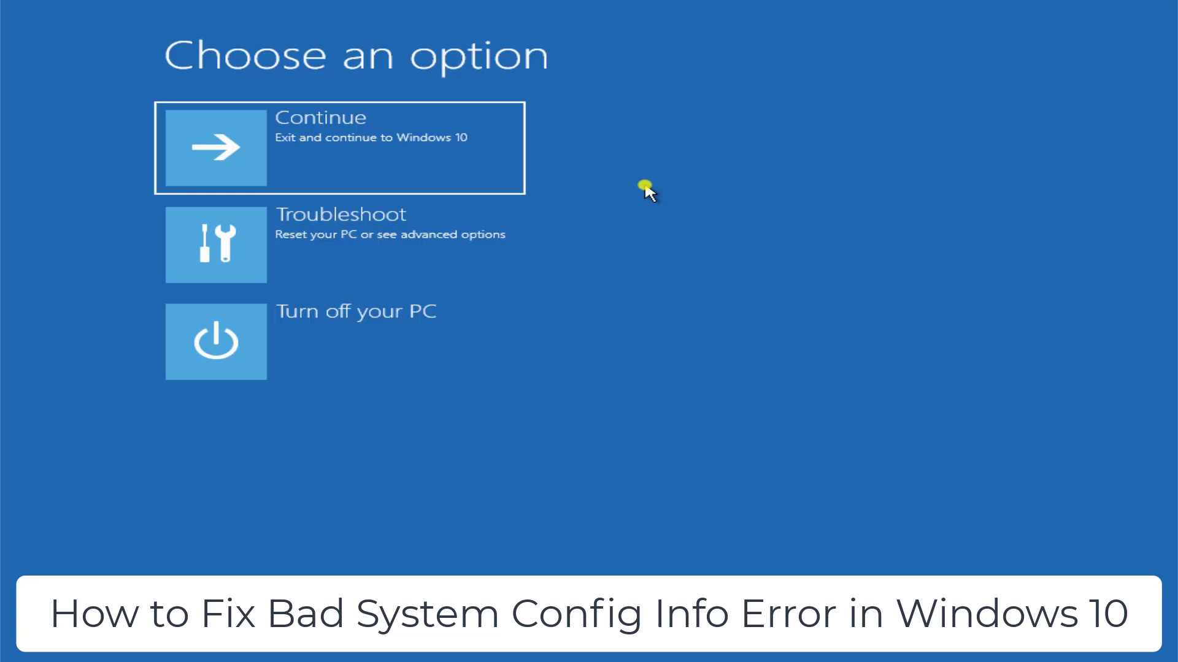
pyautogui.moveTo(1104, 210)
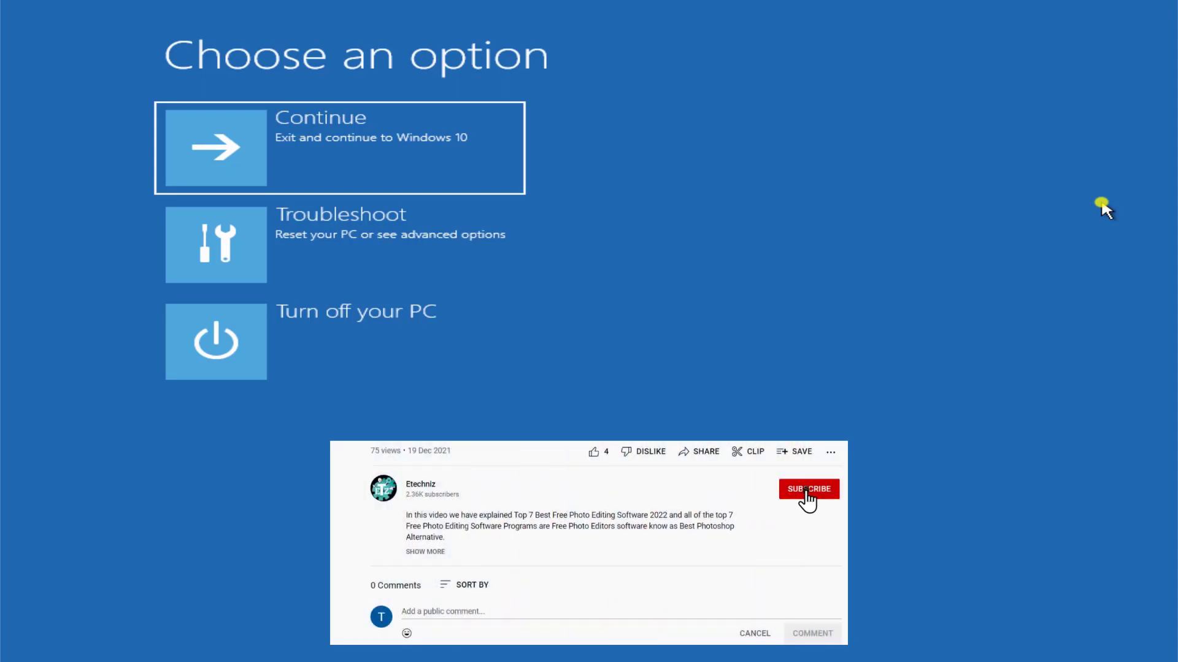
# Run Startup Repair from Troubleshoot > Advanced options; it reports it couldn't repair the PC.
pyautogui.click(808, 490)
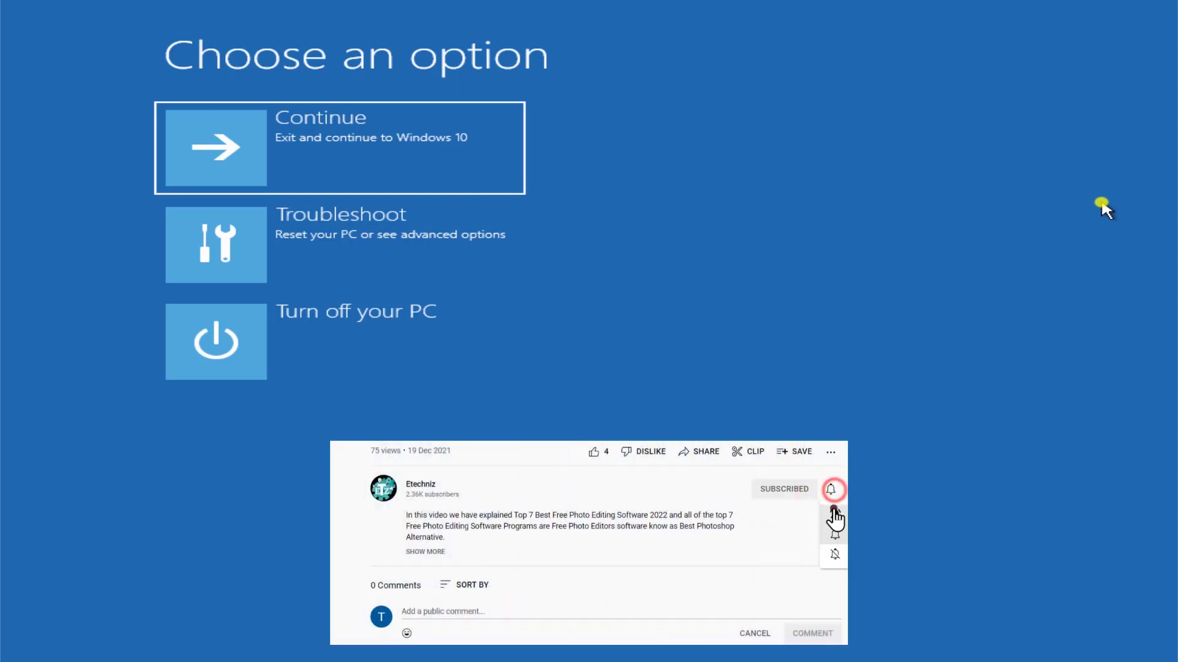
pyautogui.click(591, 452)
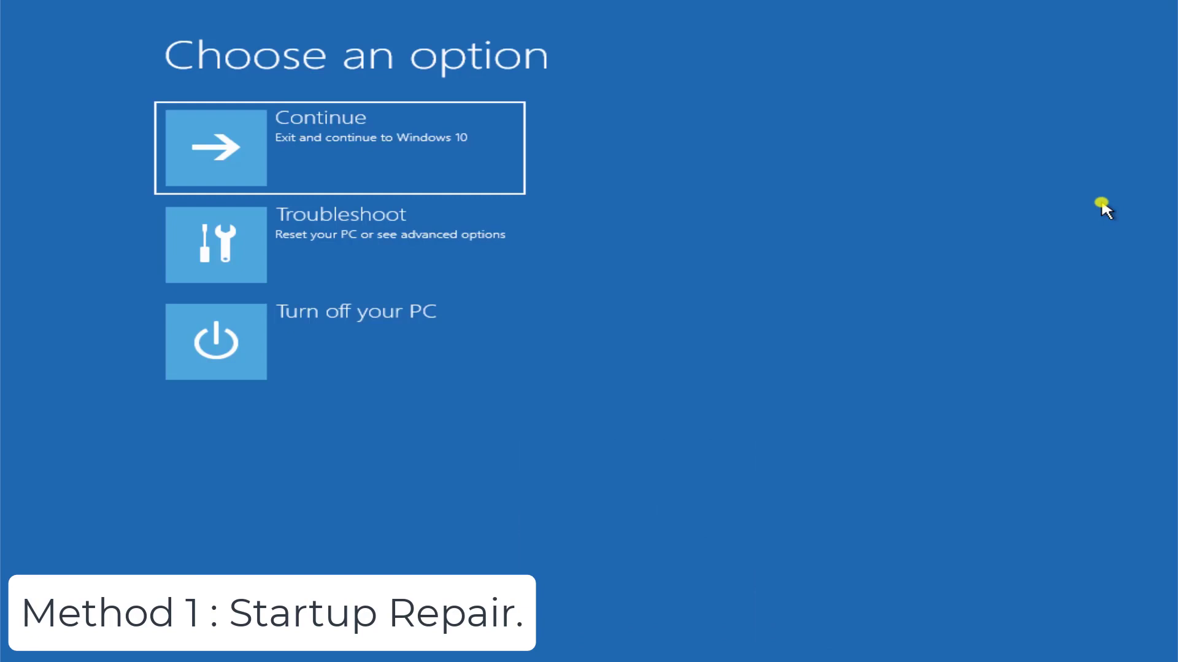
pyautogui.moveTo(940, 146)
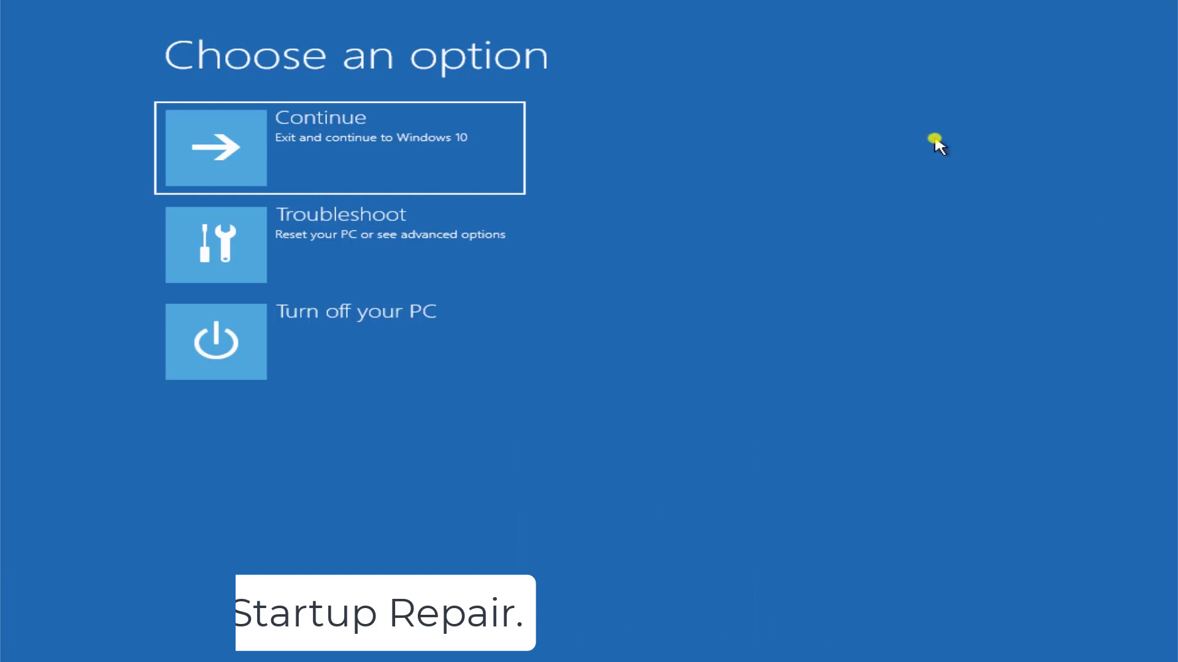
pyautogui.moveTo(915, 141)
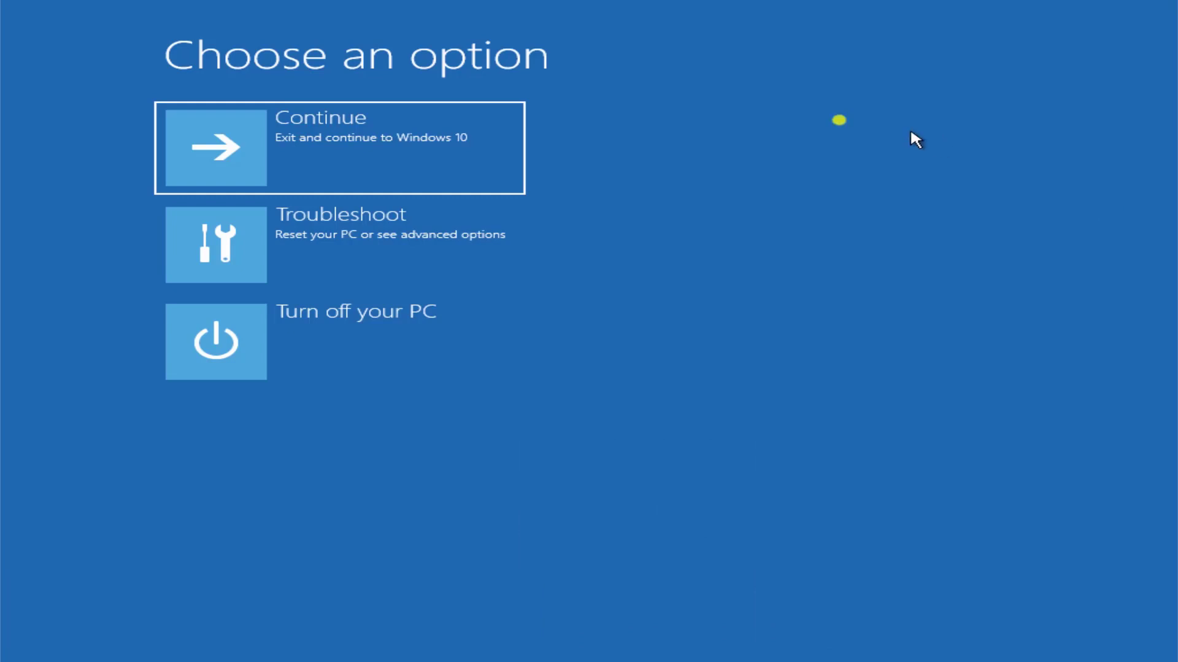
pyautogui.moveTo(767, 159)
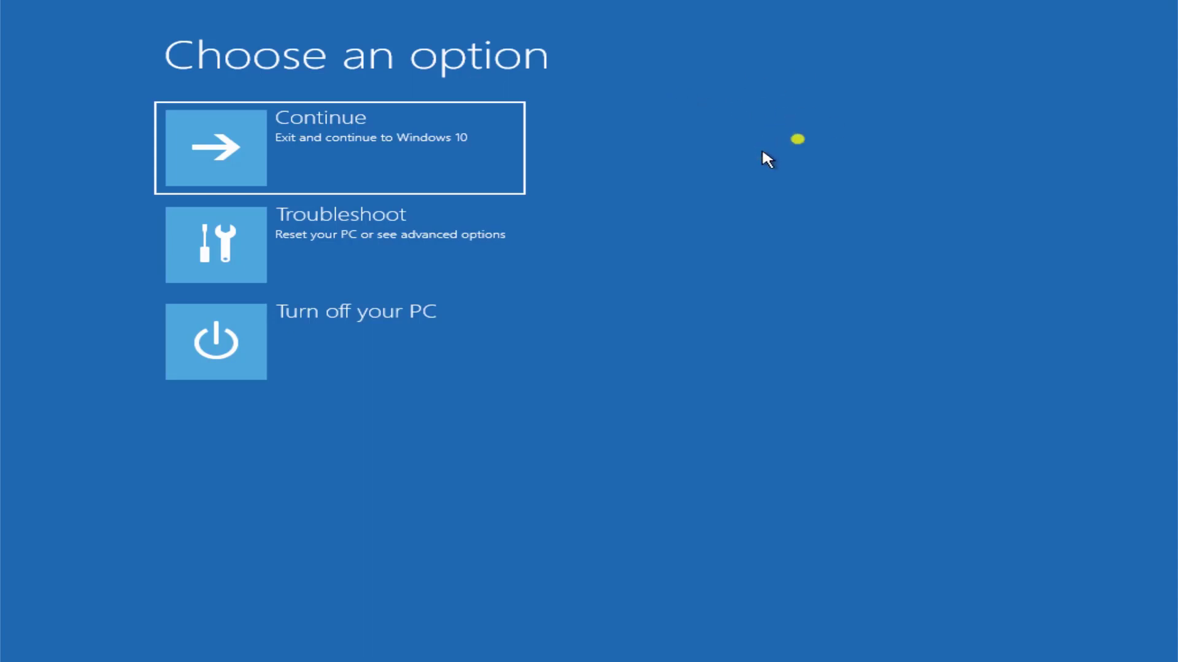
pyautogui.moveTo(346, 49)
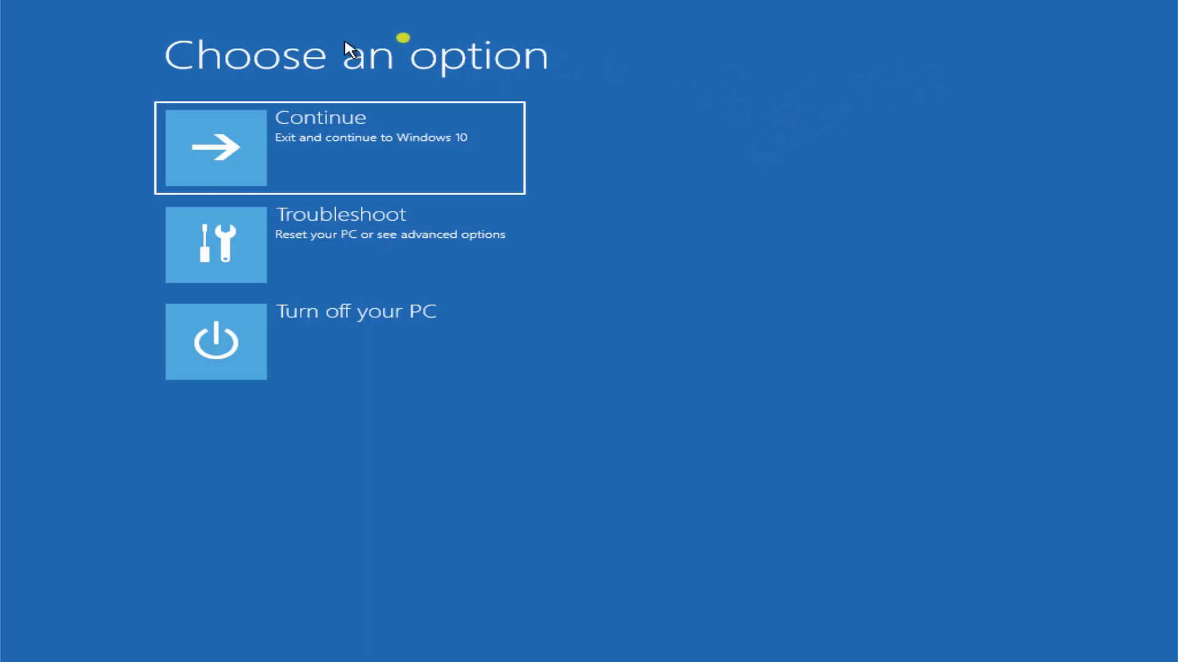
pyautogui.moveTo(691, 61)
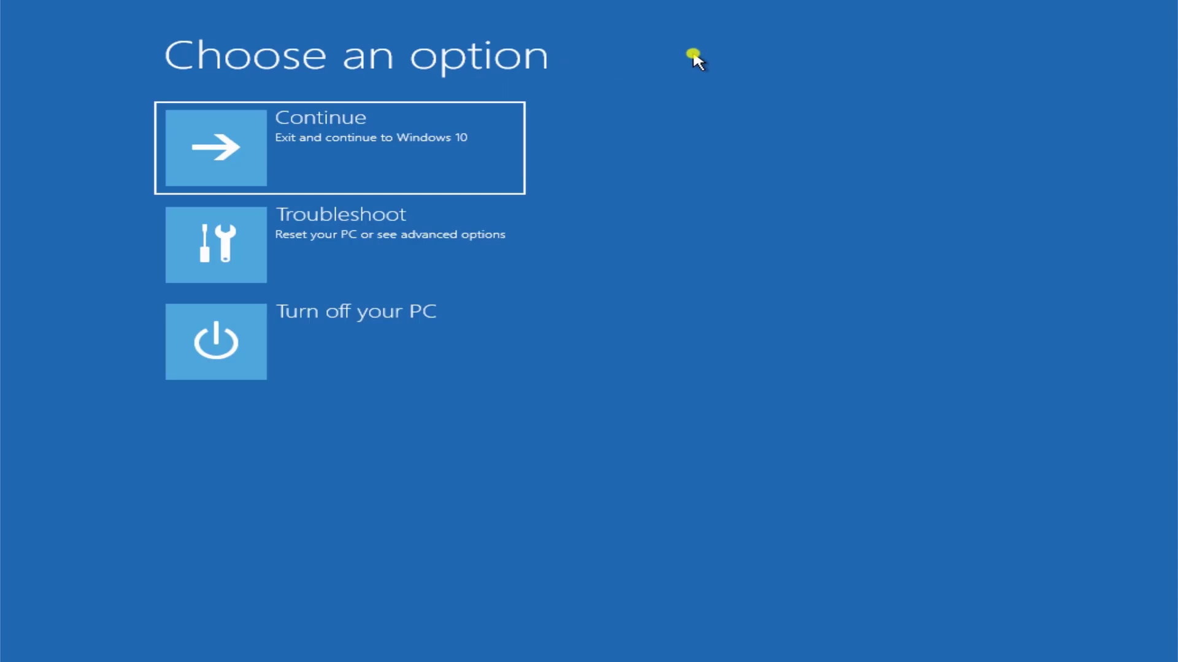
pyautogui.moveTo(587, 64)
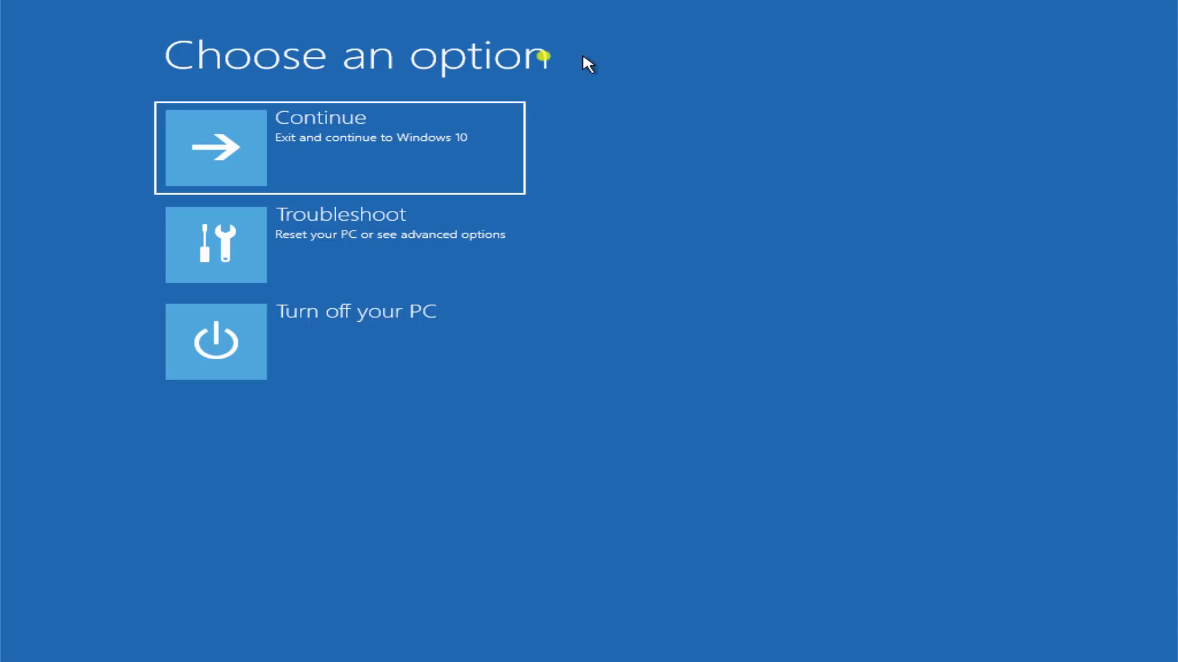
pyautogui.moveTo(706, 247)
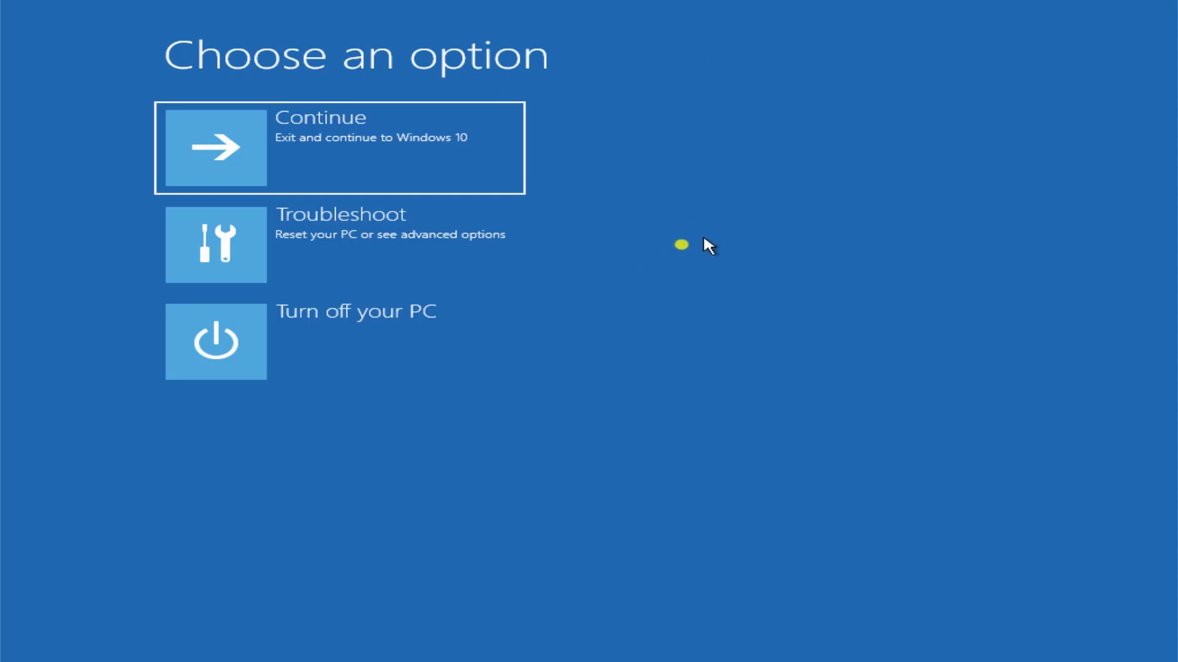
pyautogui.moveTo(514, 186)
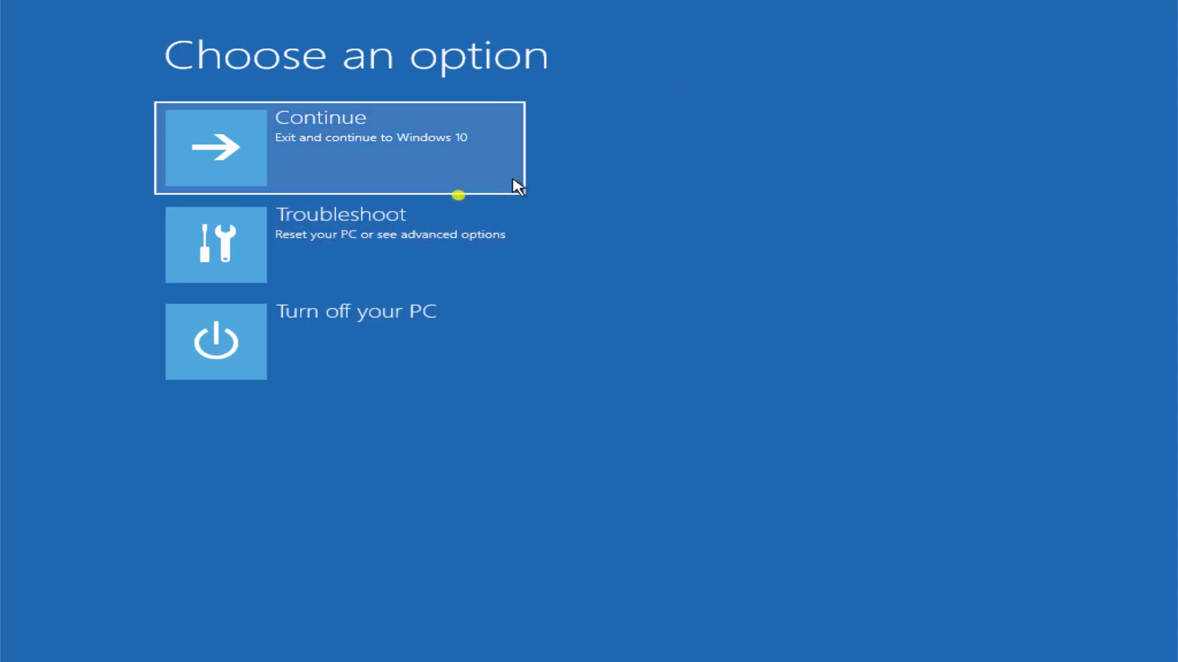
pyautogui.click(373, 225)
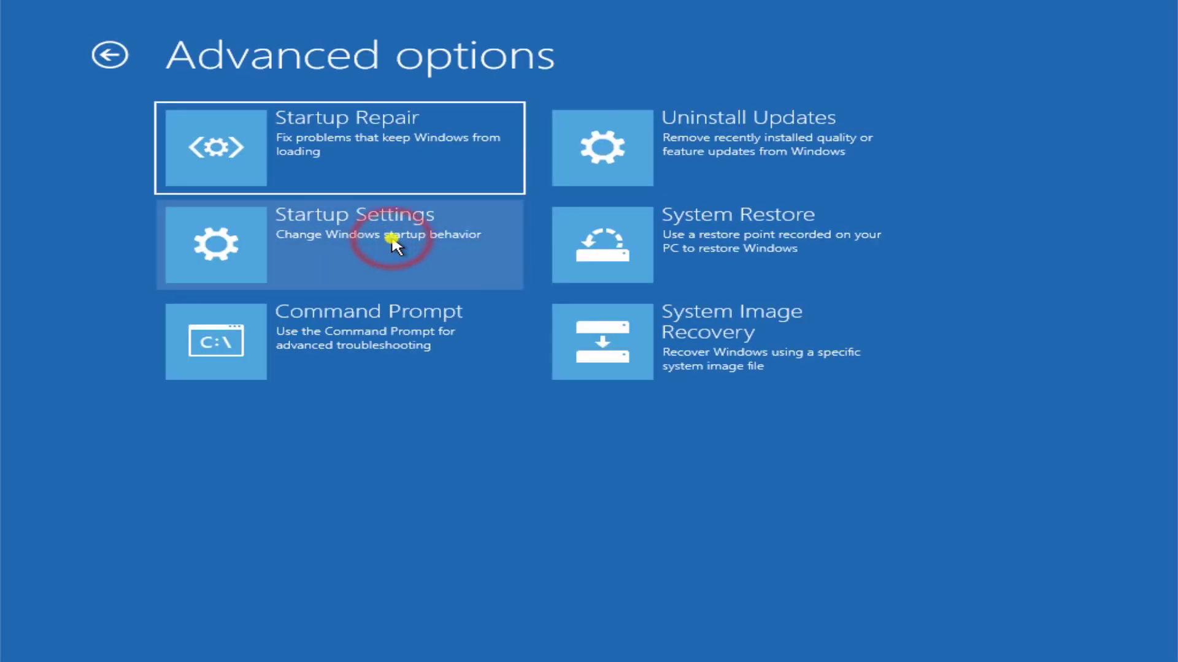
pyautogui.moveTo(416, 167)
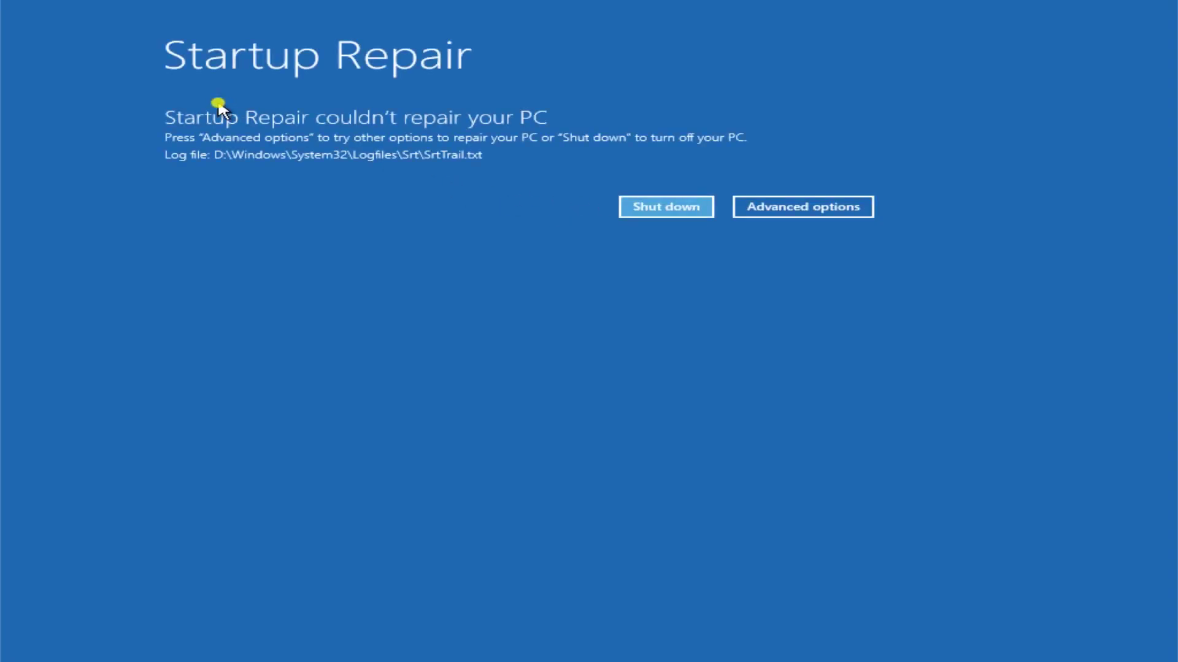
pyautogui.moveTo(262, 116)
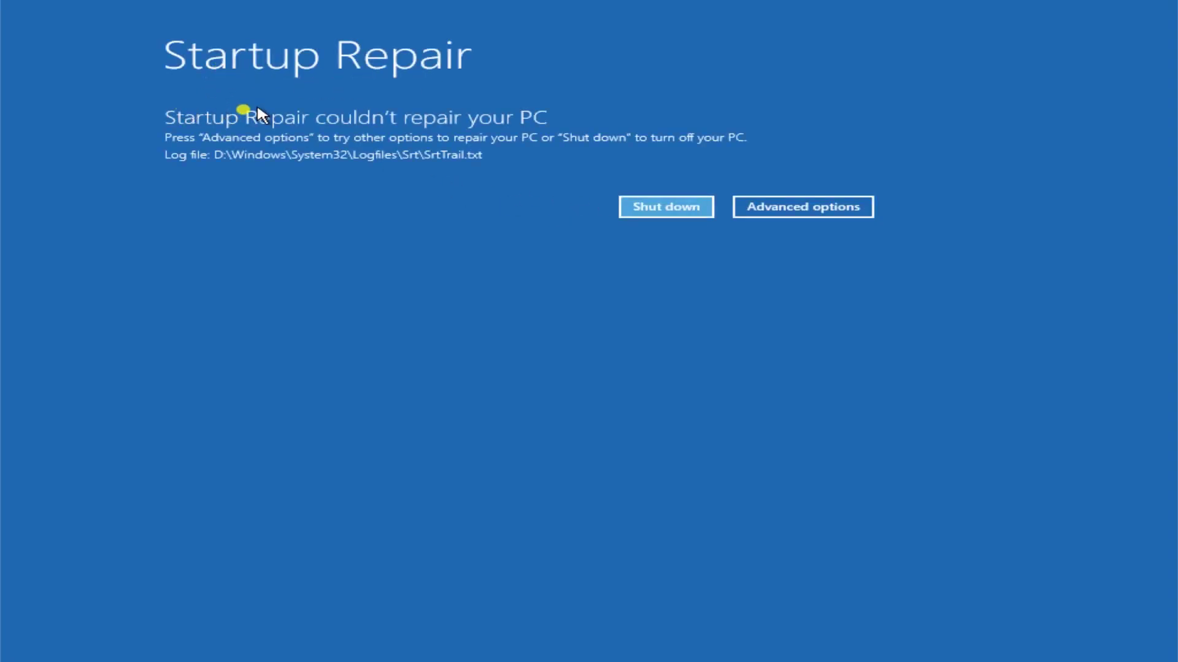
pyautogui.moveTo(250, 128)
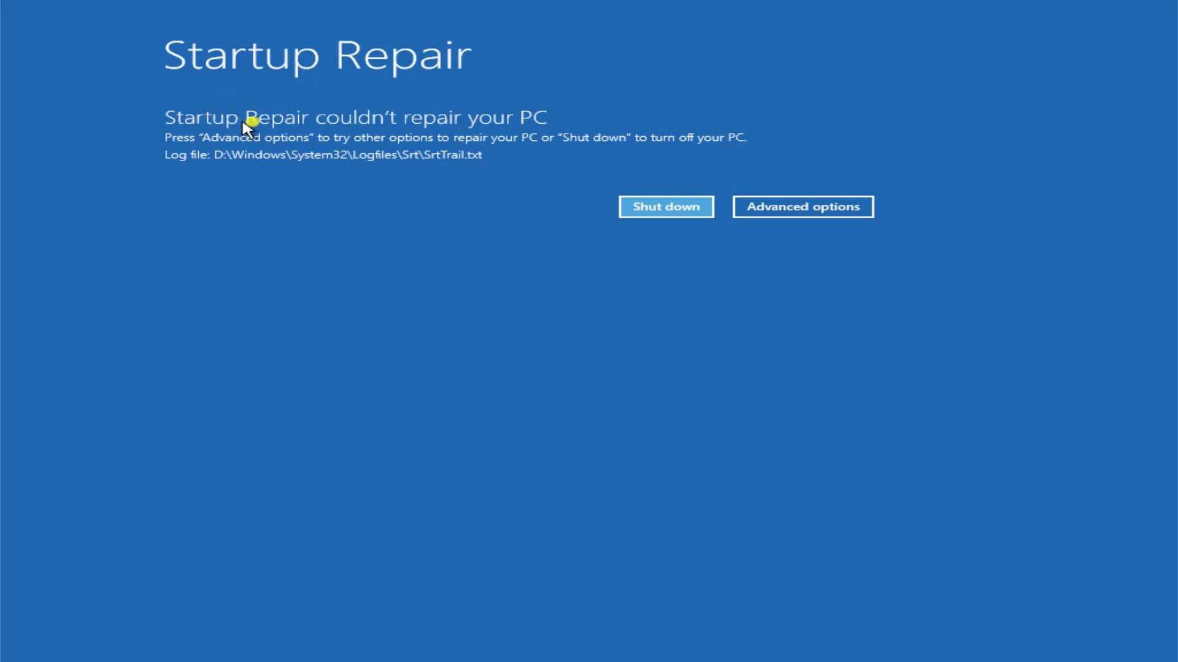
pyautogui.moveTo(514, 123)
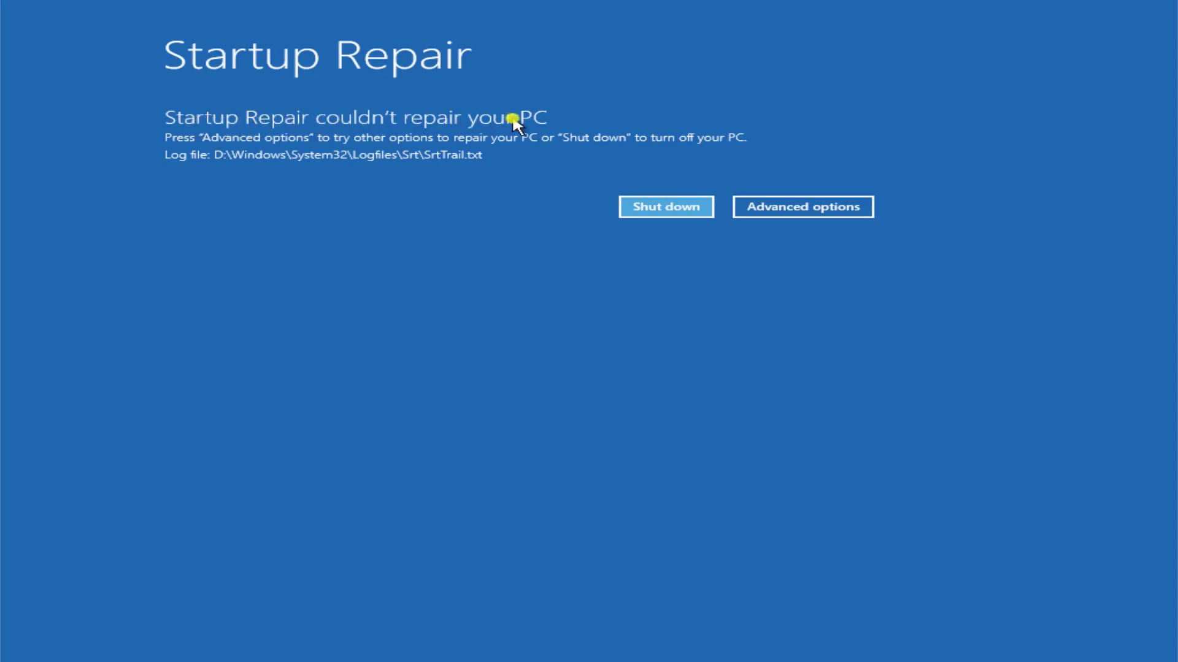
pyautogui.moveTo(600, 124)
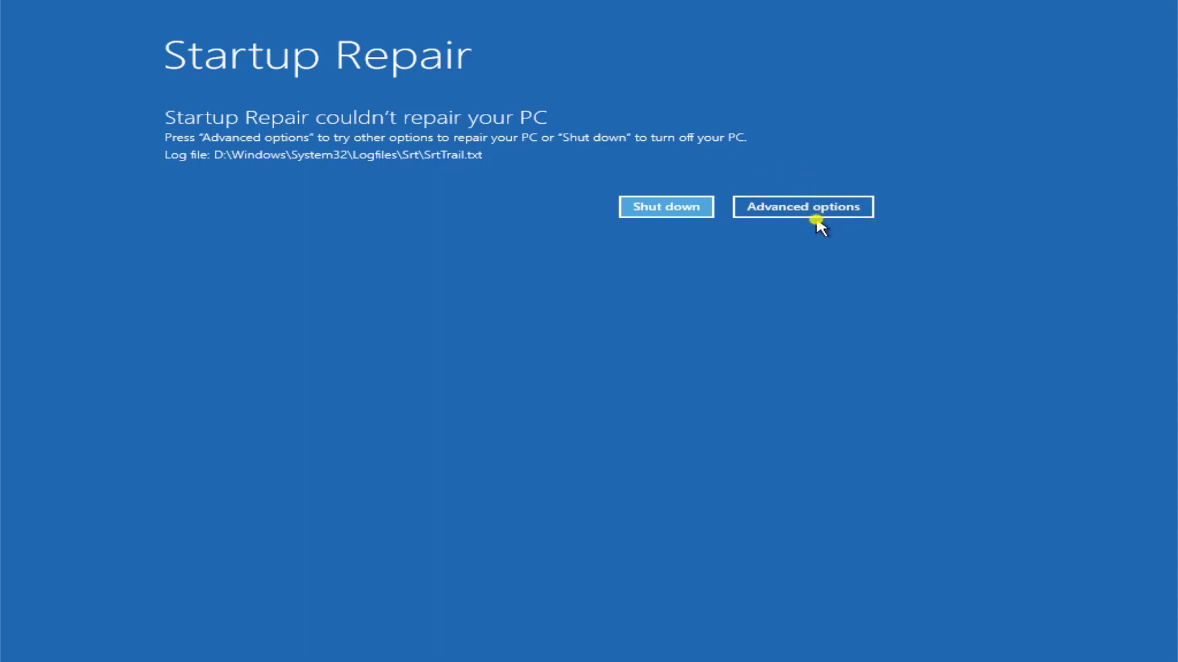
# Leave the failed Startup Repair result via Advanced options back to Choose an option.
pyautogui.click(802, 206)
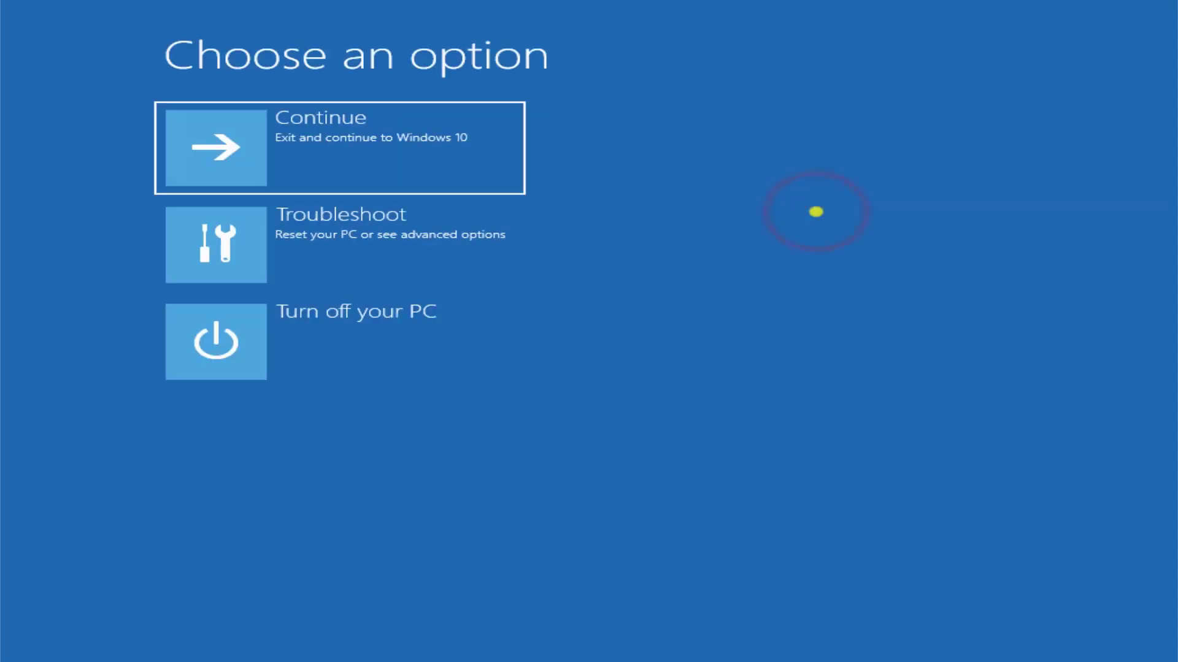
pyautogui.moveTo(757, 205)
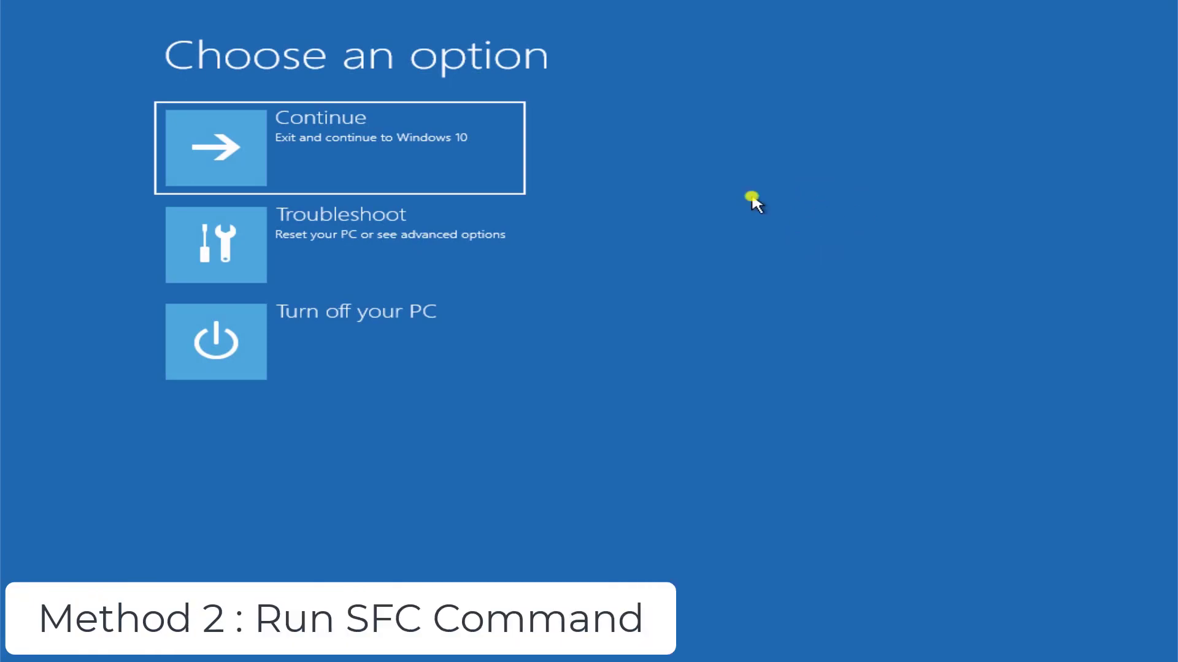
pyautogui.moveTo(788, 234)
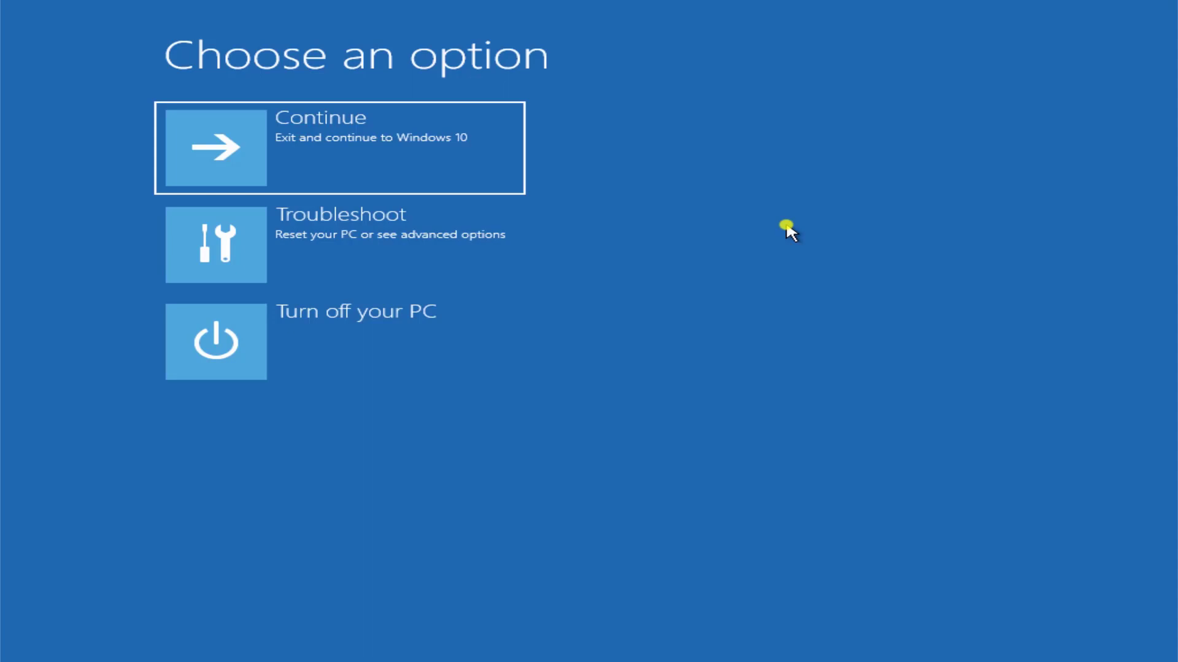
pyautogui.moveTo(804, 162)
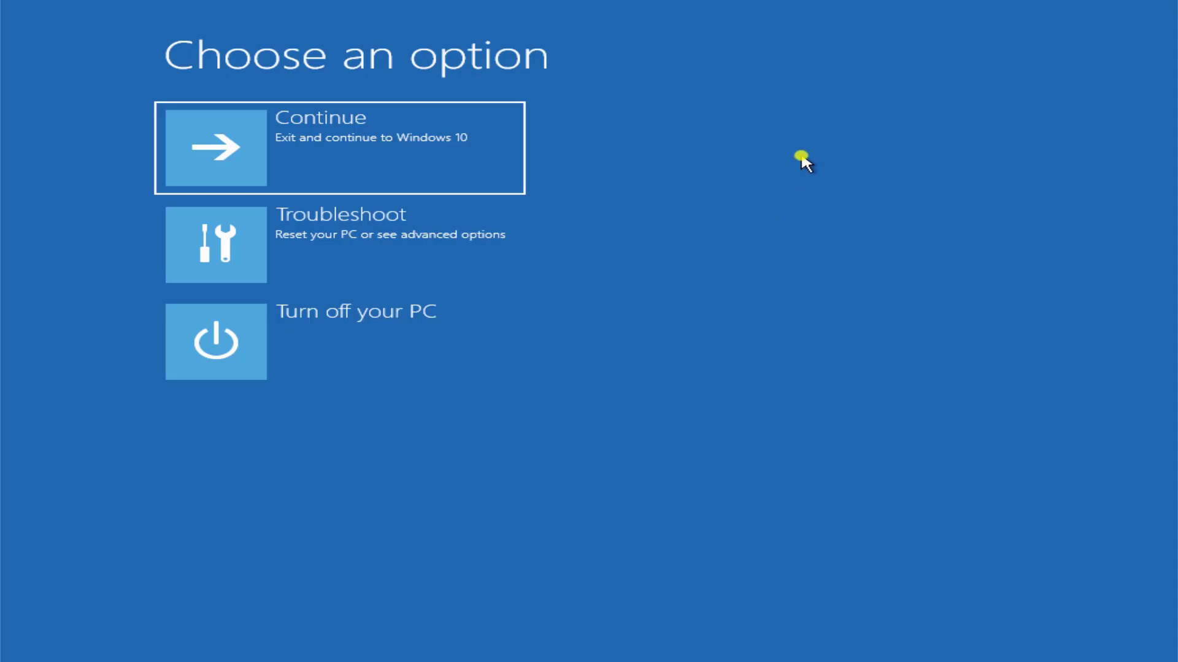
# Launch Command Prompt from Troubleshoot > Advanced options at the system32 prompt.
pyautogui.click(339, 246)
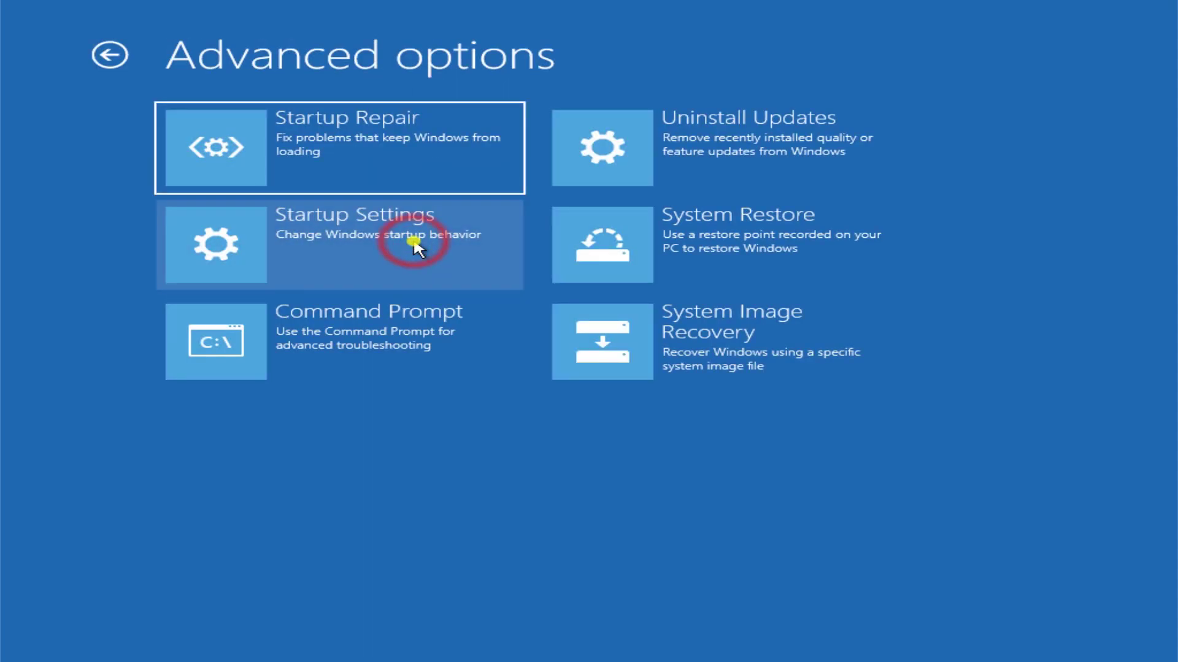
pyautogui.moveTo(342, 357)
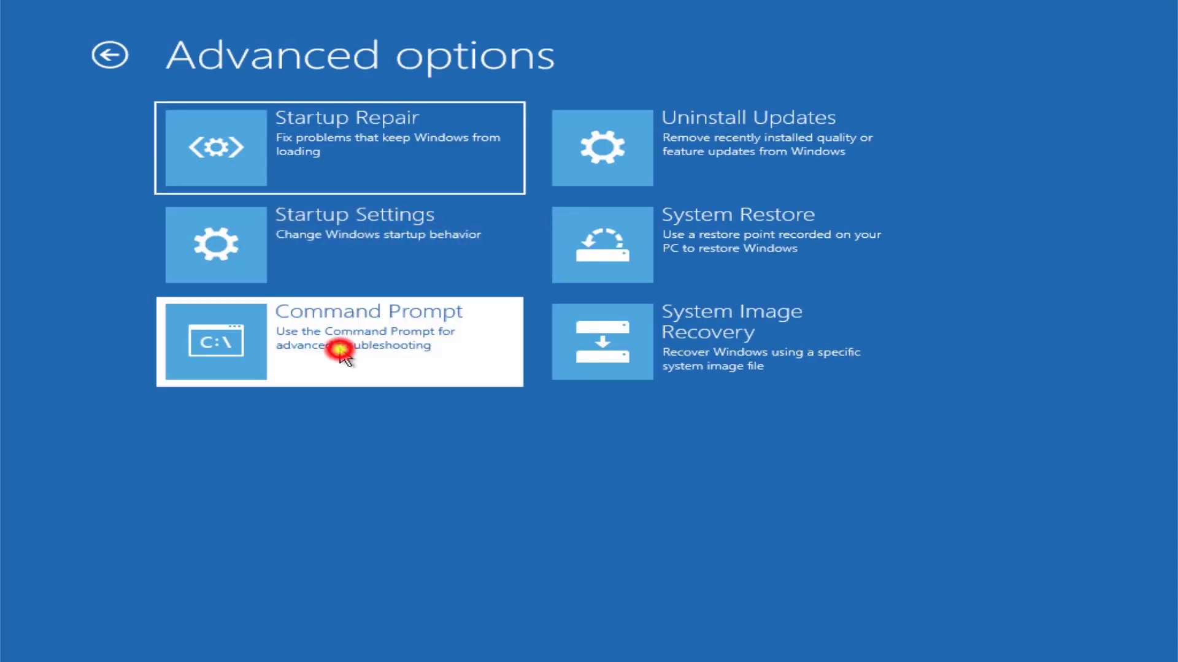
pyautogui.click(339, 342)
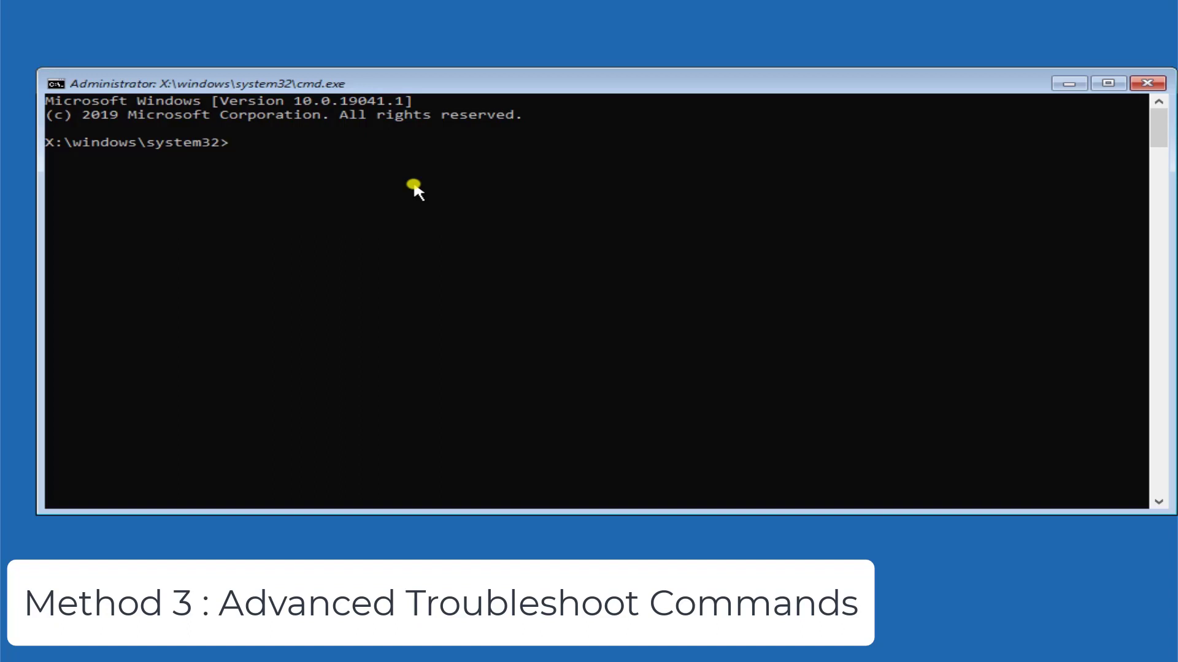
# Switch to drive D: and list its folders with dir.
pyautogui.write('d')
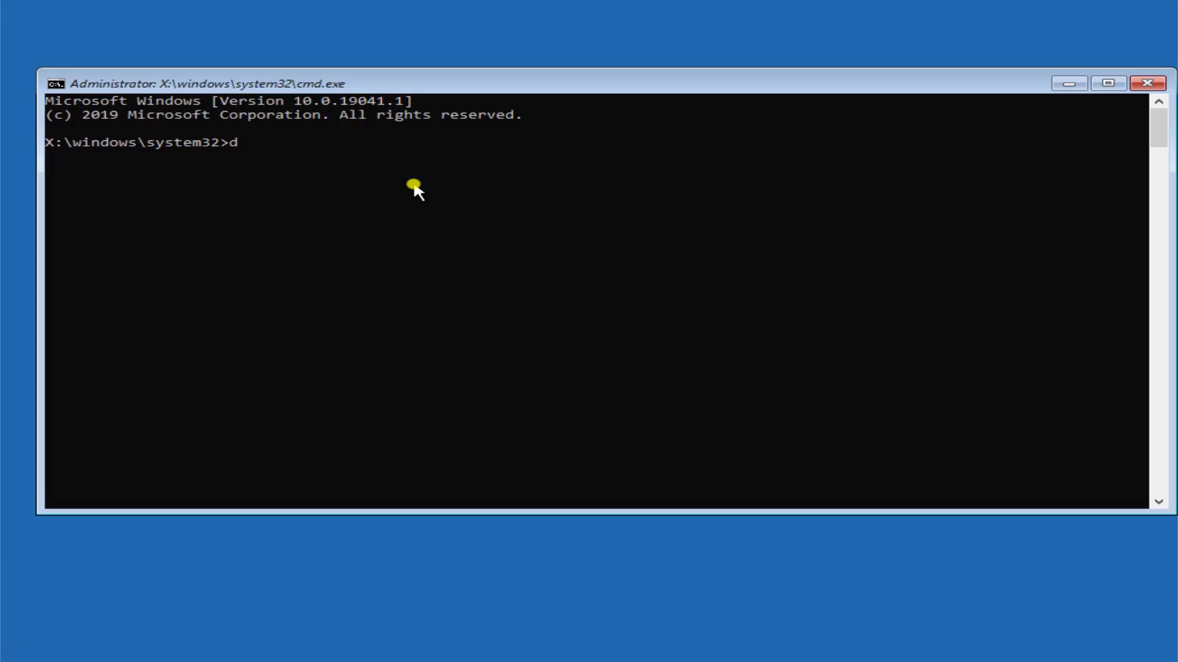
pyautogui.write(':')
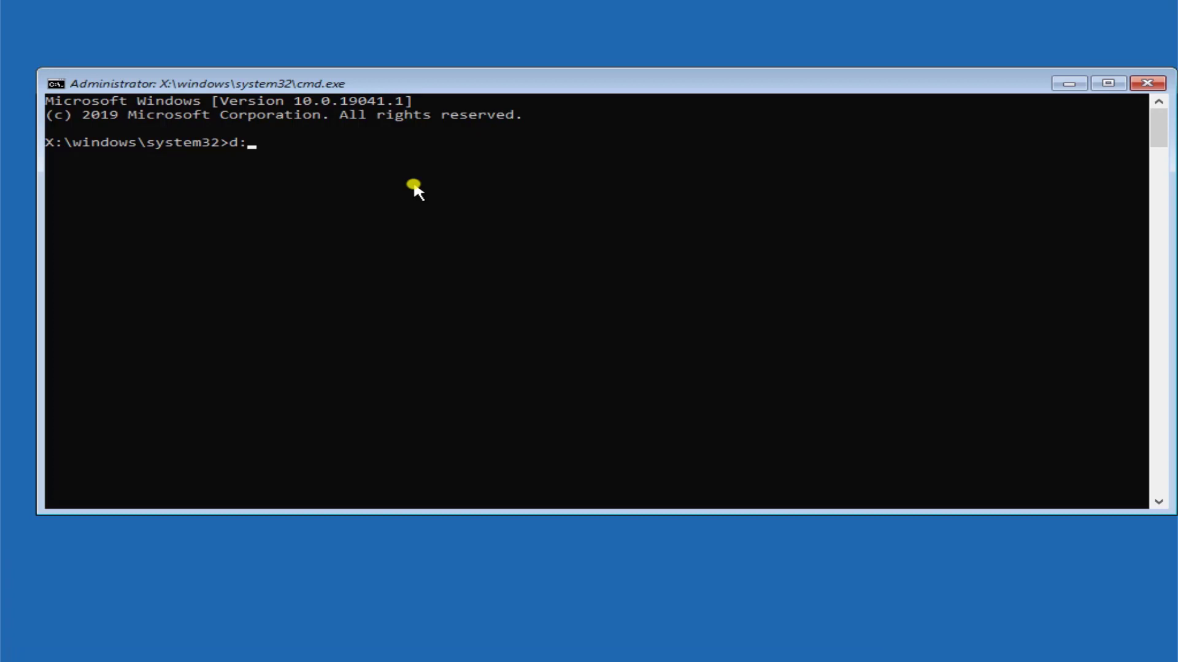
pyautogui.press('Return')
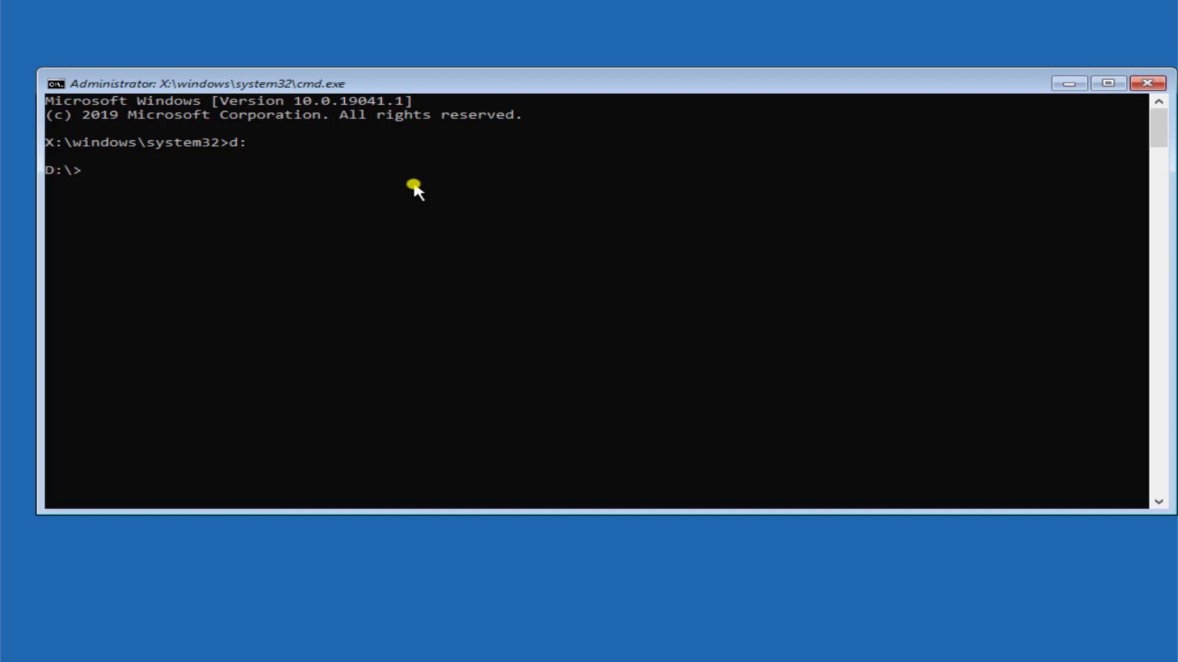
pyautogui.write('dir')
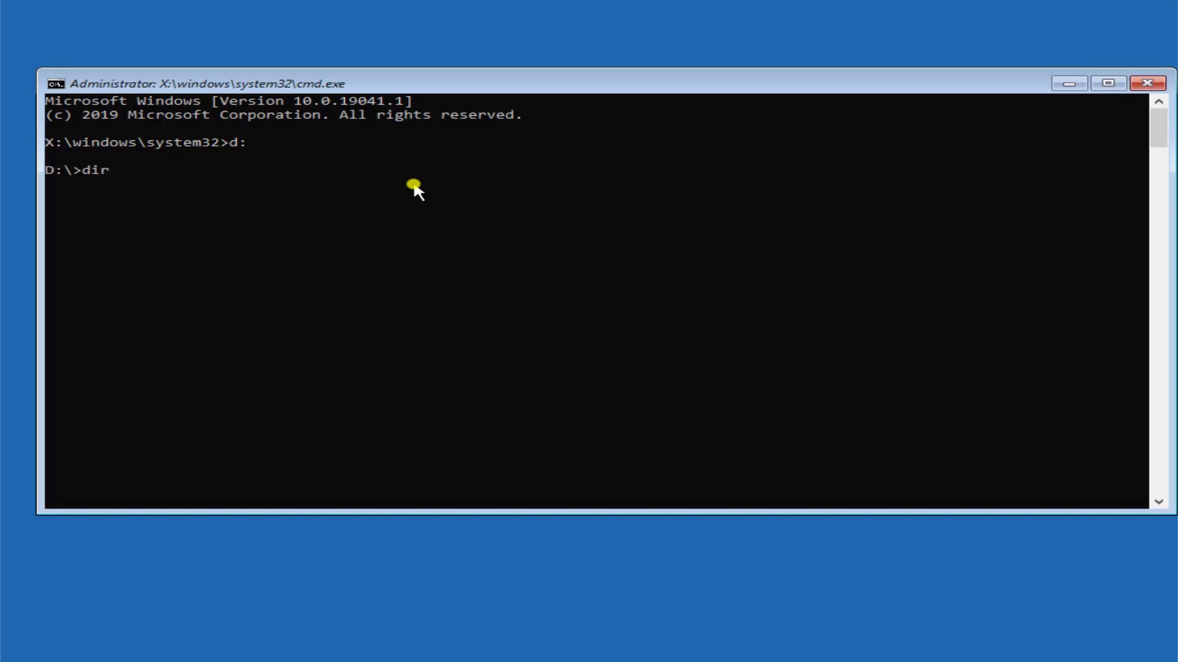
pyautogui.press('Return')
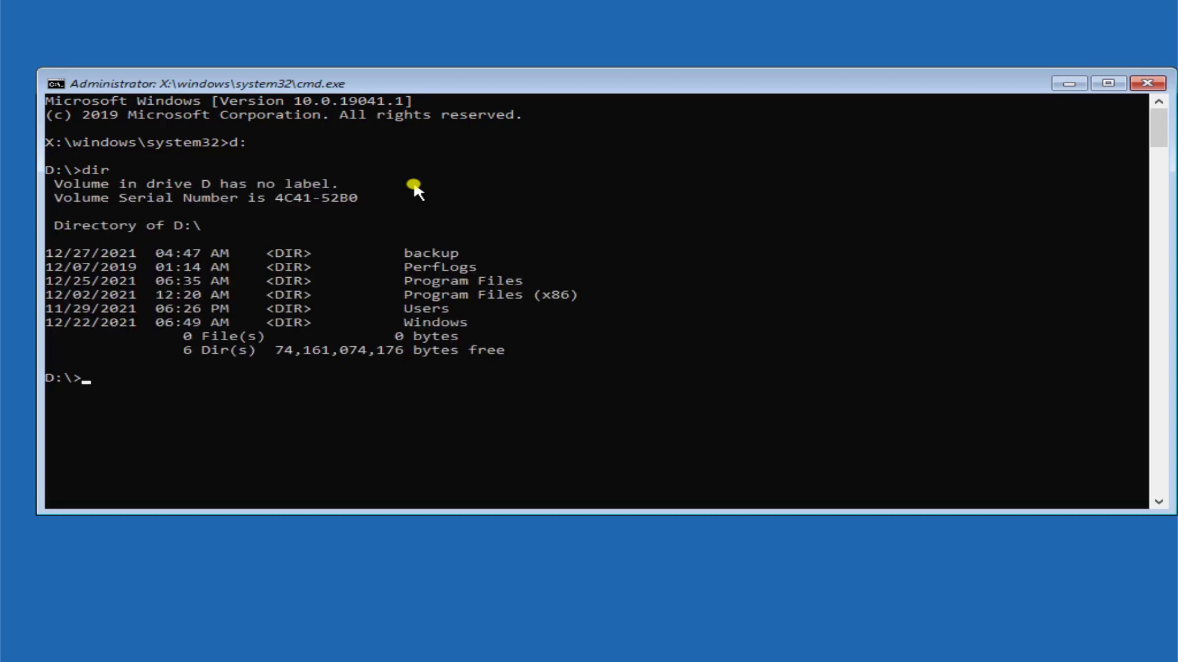
# Change directory to d:\windows\system32\config.
pyautogui.write('cd')
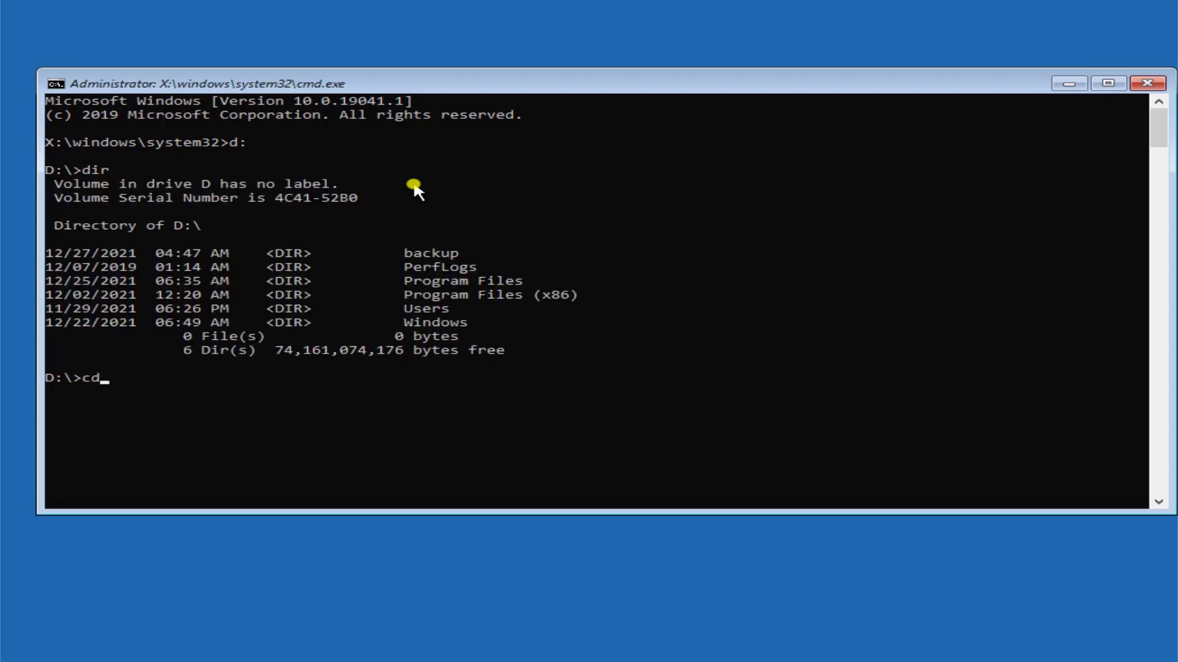
pyautogui.write('d')
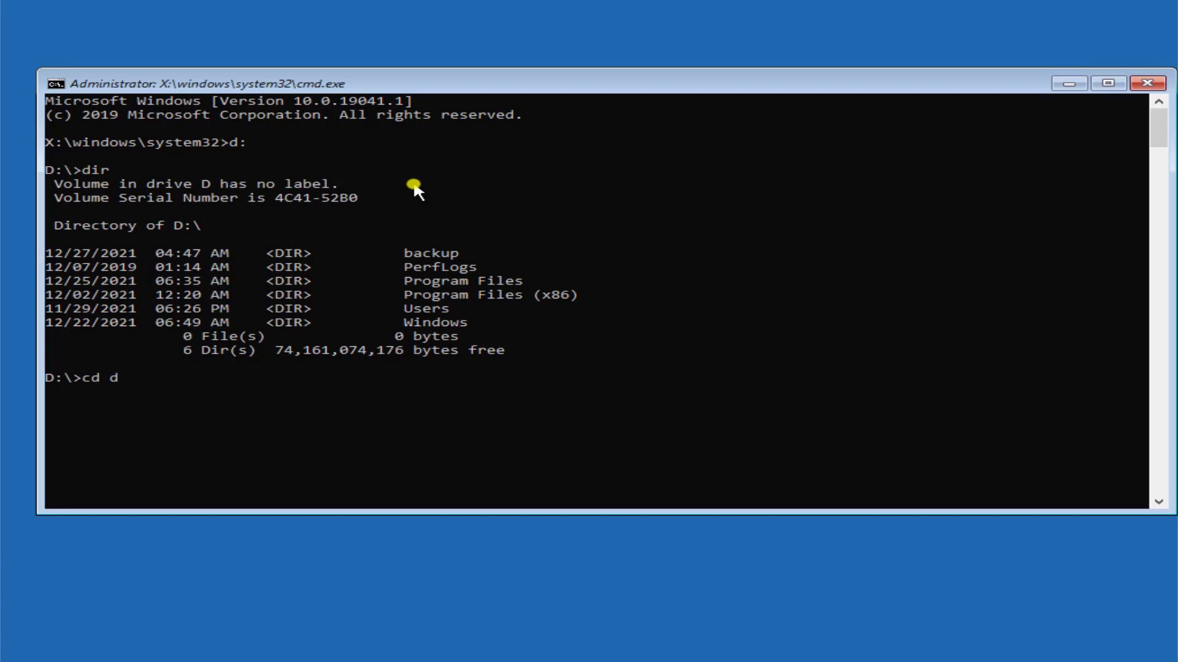
pyautogui.write(':')
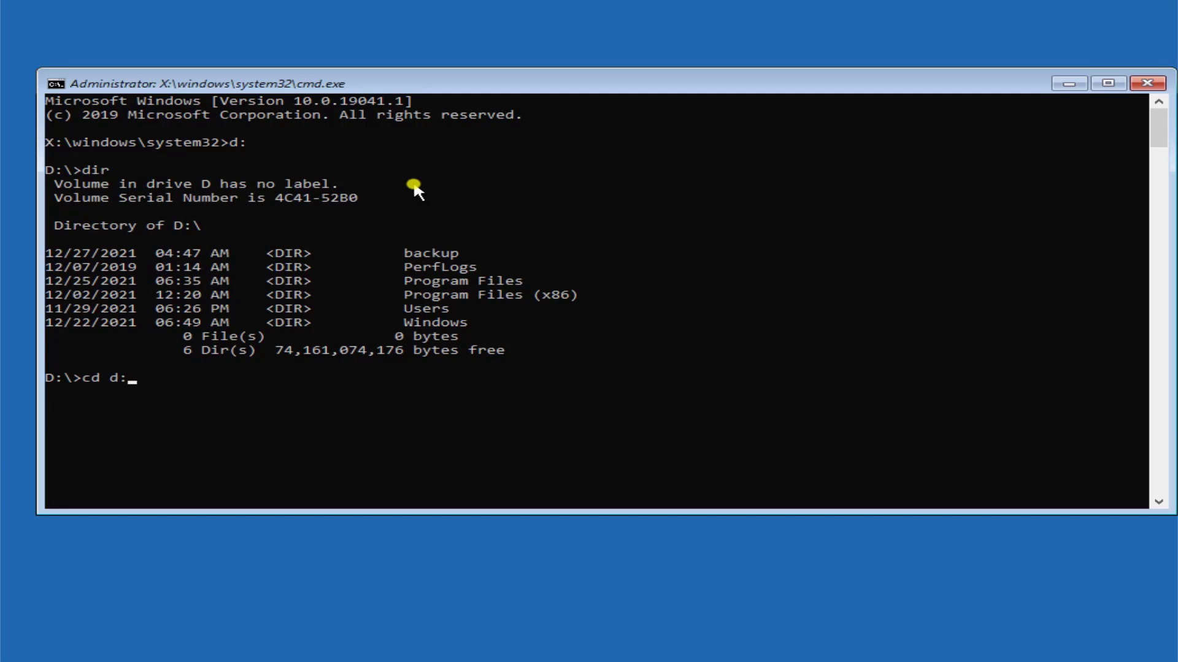
pyautogui.write('\\')
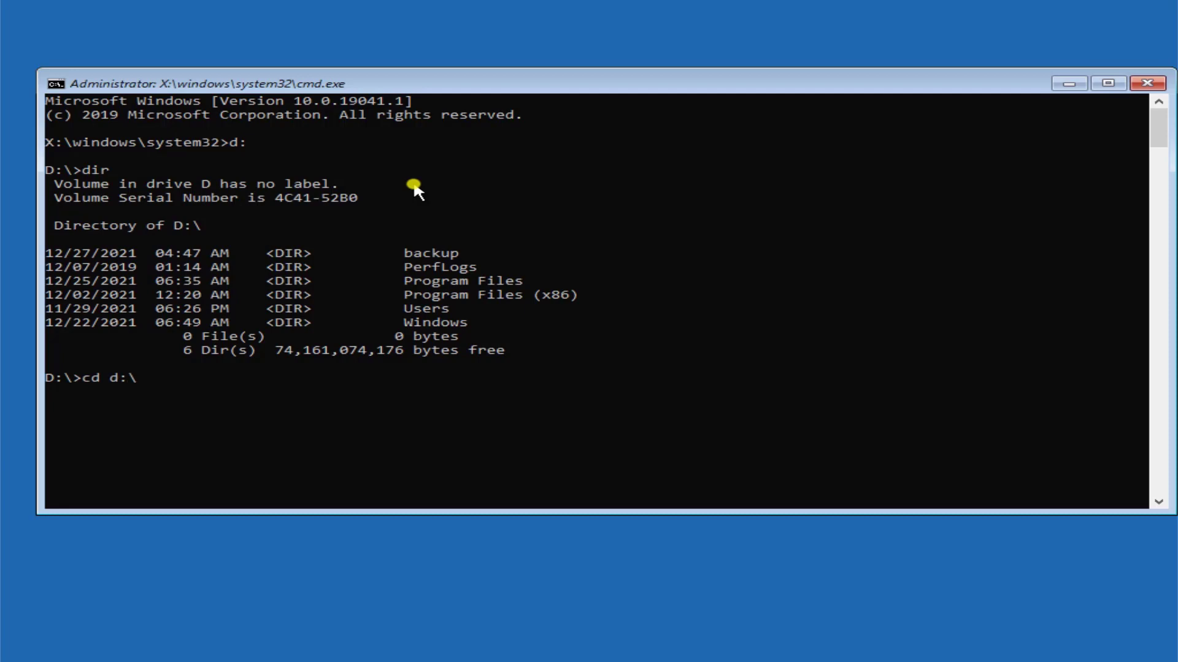
pyautogui.write('windows')
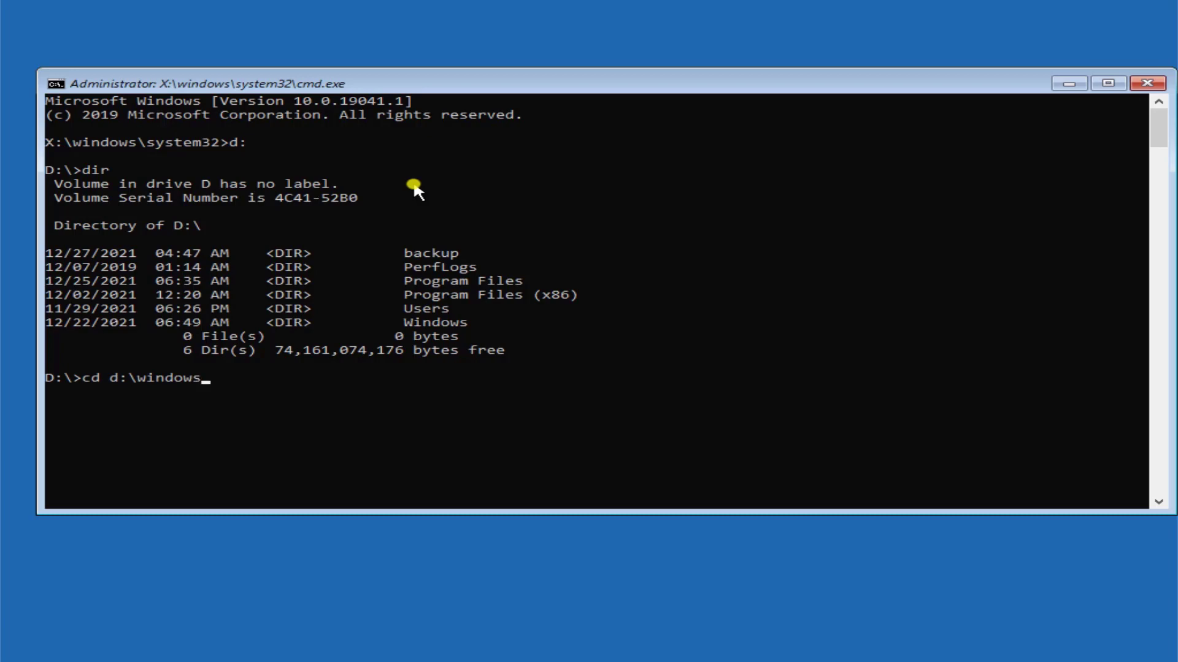
pyautogui.write('\\')
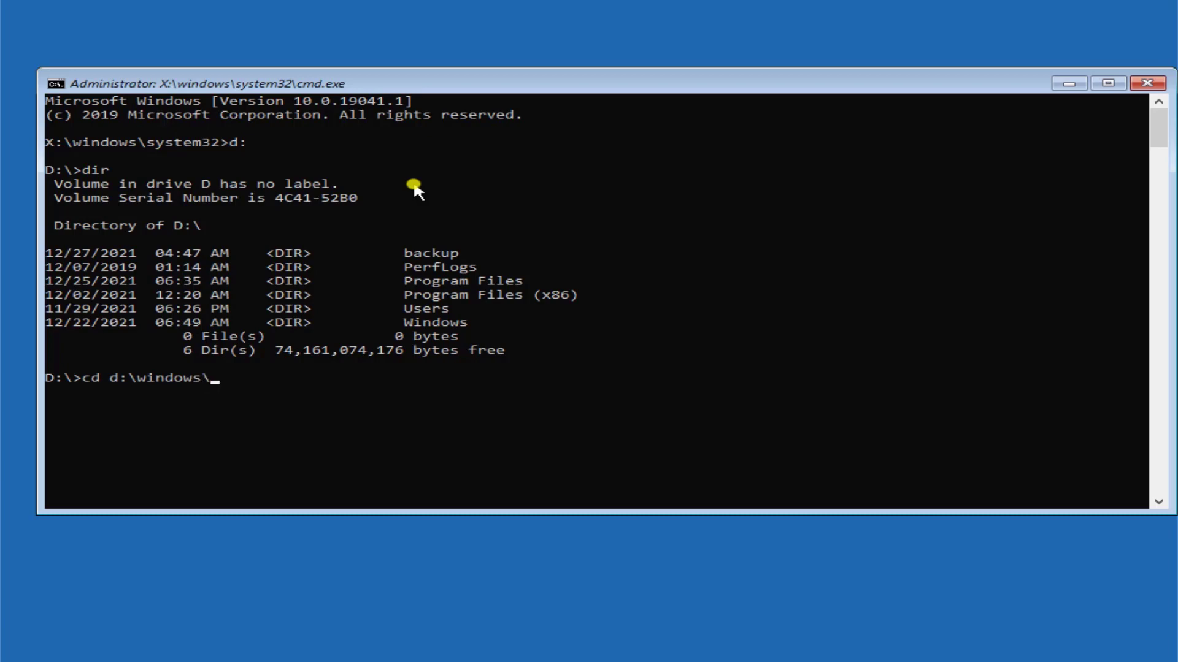
pyautogui.write('system')
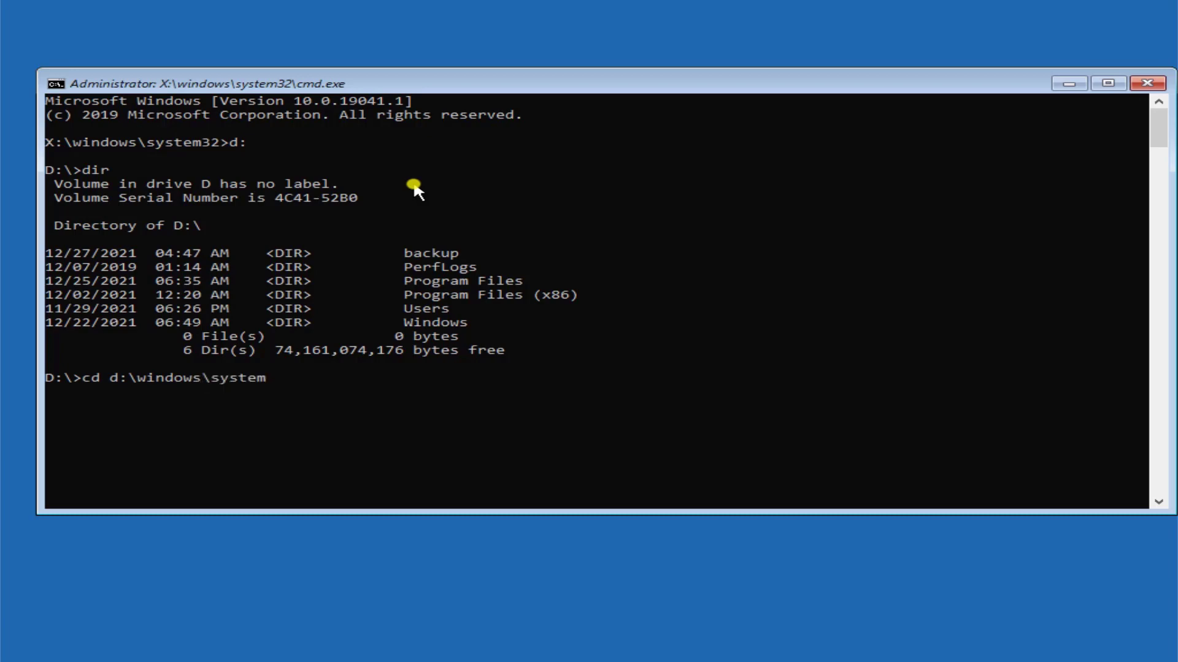
pyautogui.write('32')
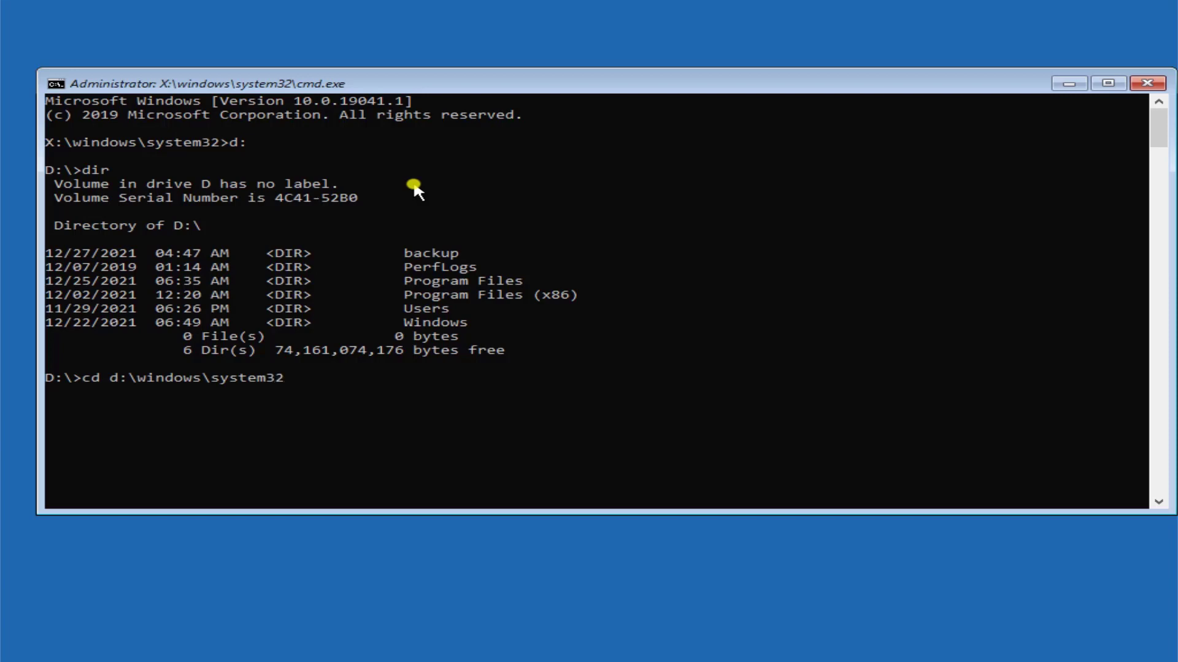
pyautogui.write('\\')
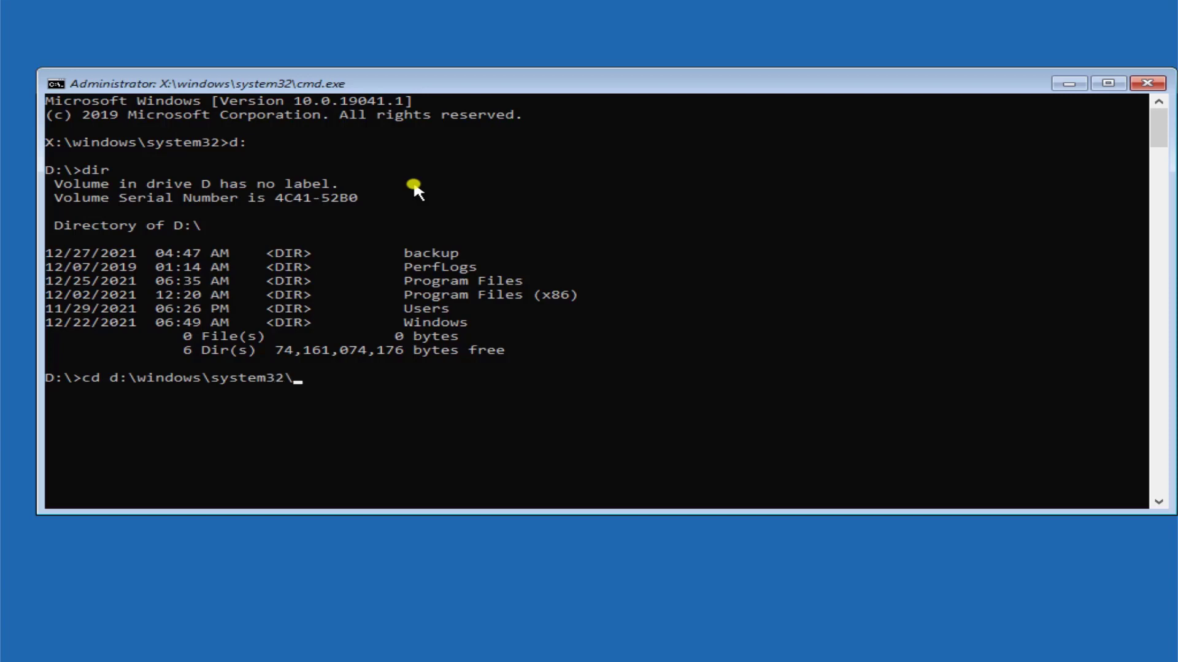
pyautogui.write('c')
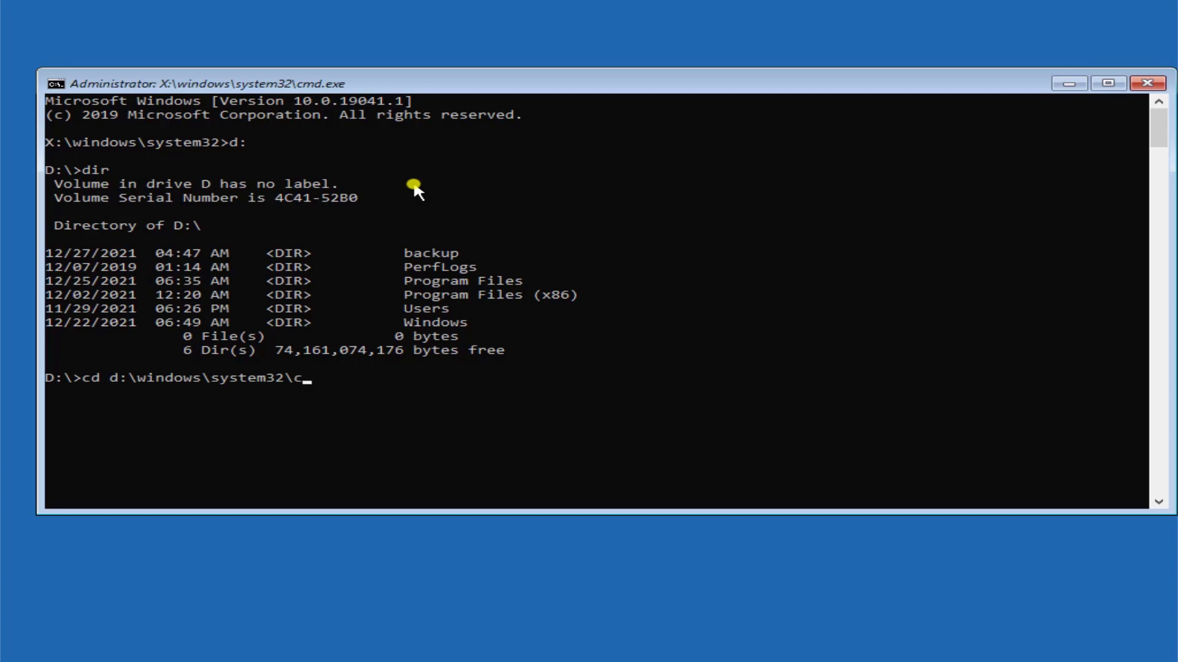
pyautogui.write('onfig')
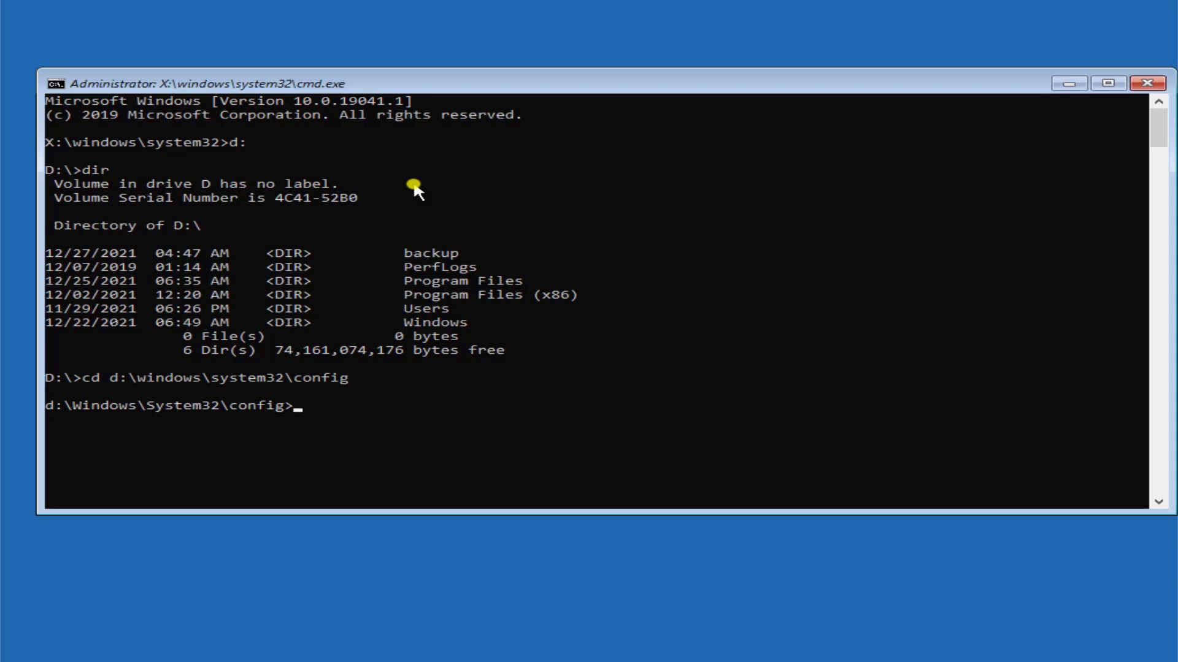
# Create a backup folder inside config with md backup.
pyautogui.write('md')
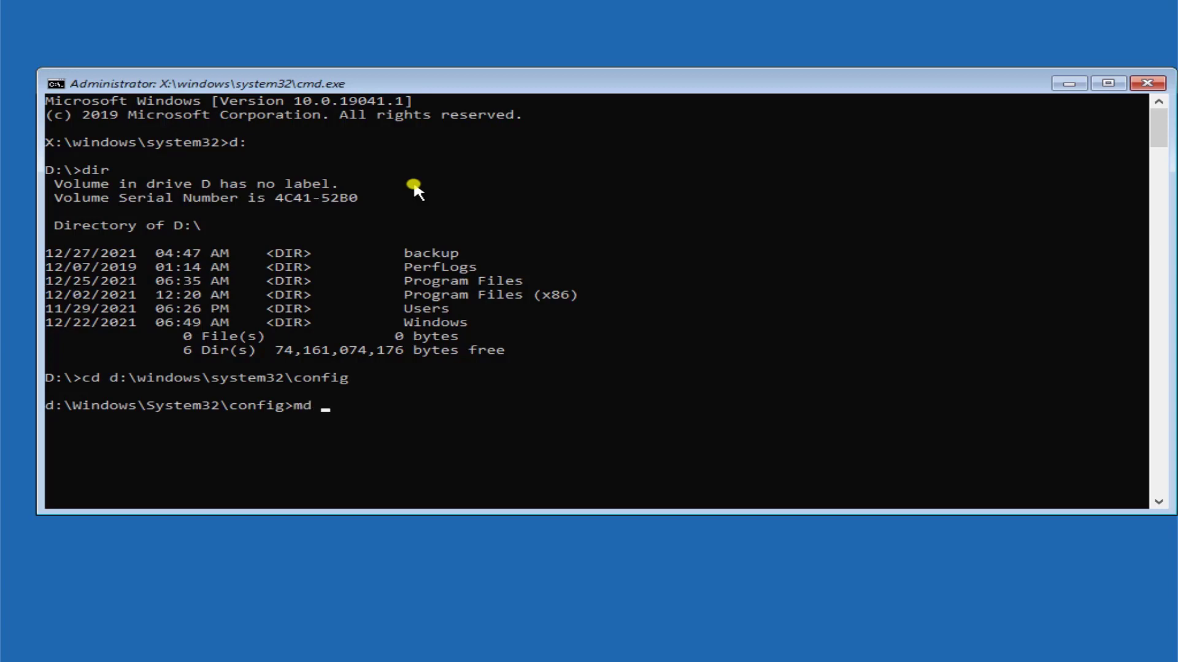
pyautogui.write('backup')
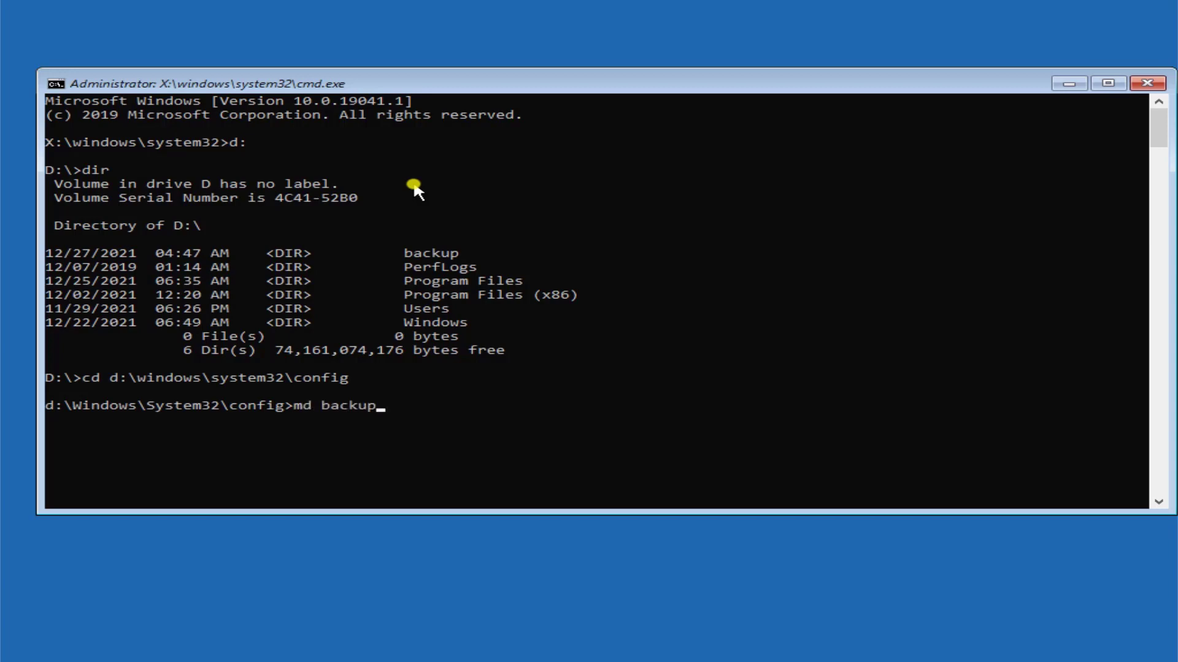
pyautogui.press('Return')
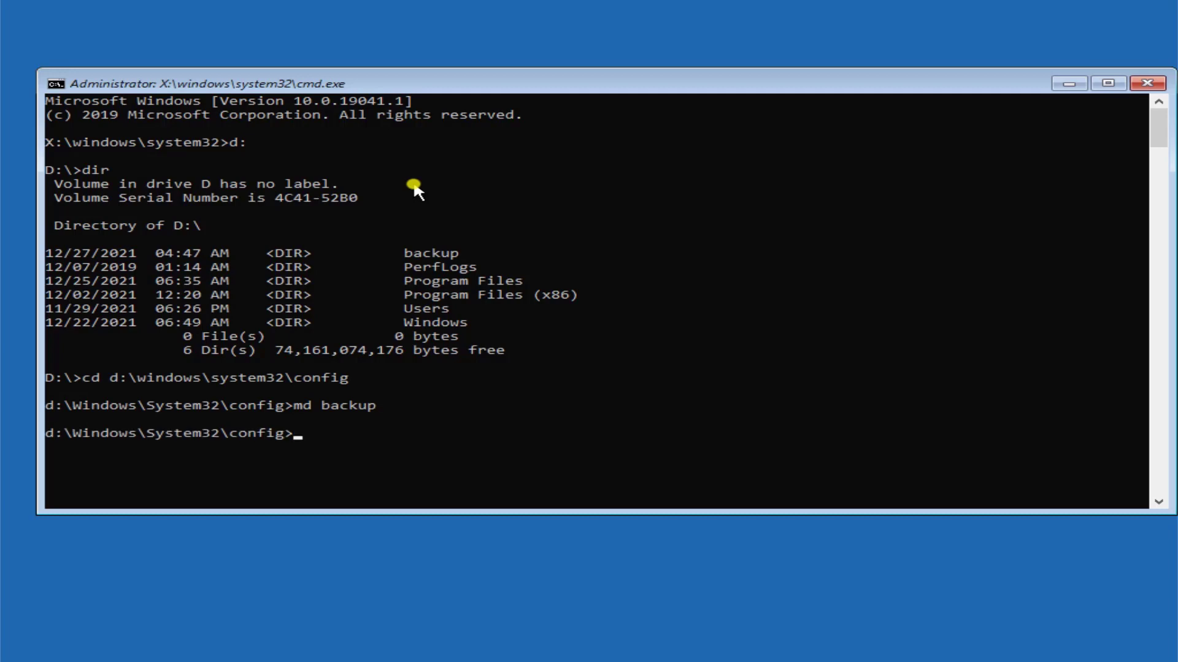
# Copy all ten registry config files into the backup folder with copy *.* backup.
pyautogui.write('copy')
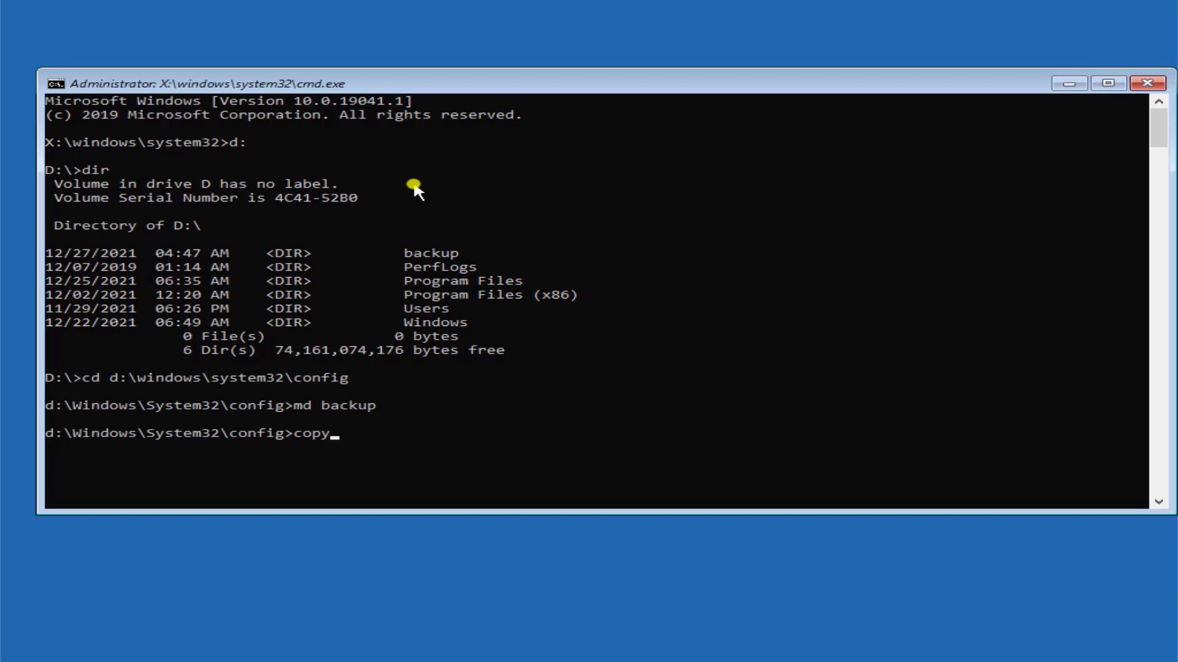
pyautogui.write('*')
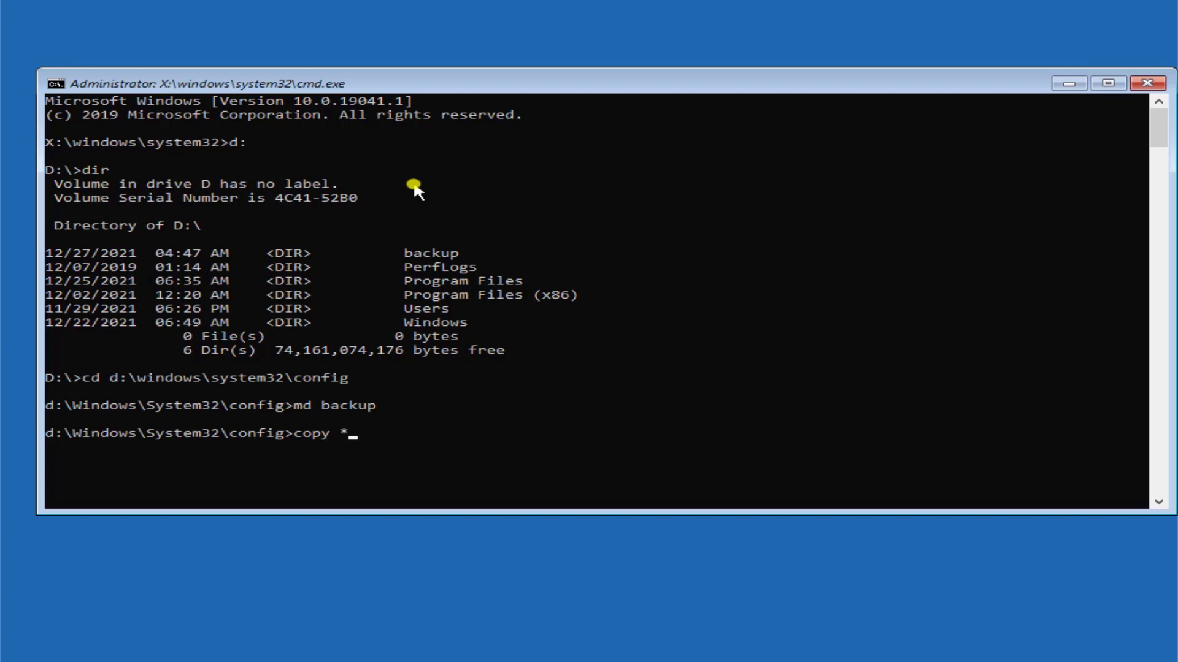
pyautogui.write('.')
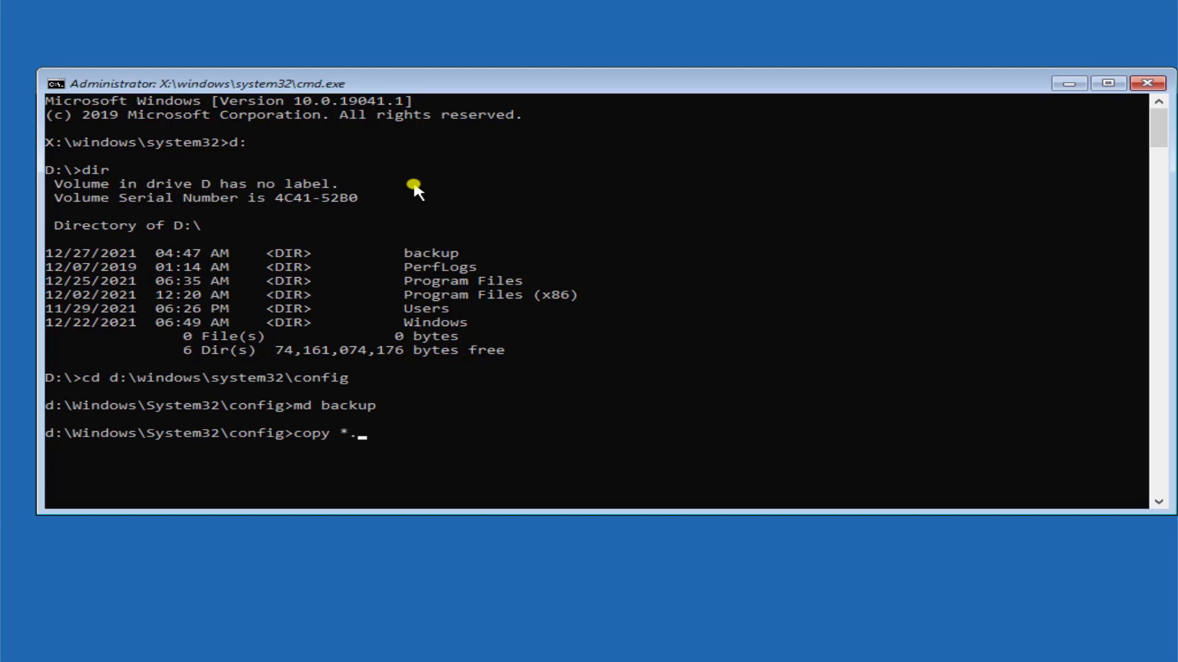
pyautogui.write('*')
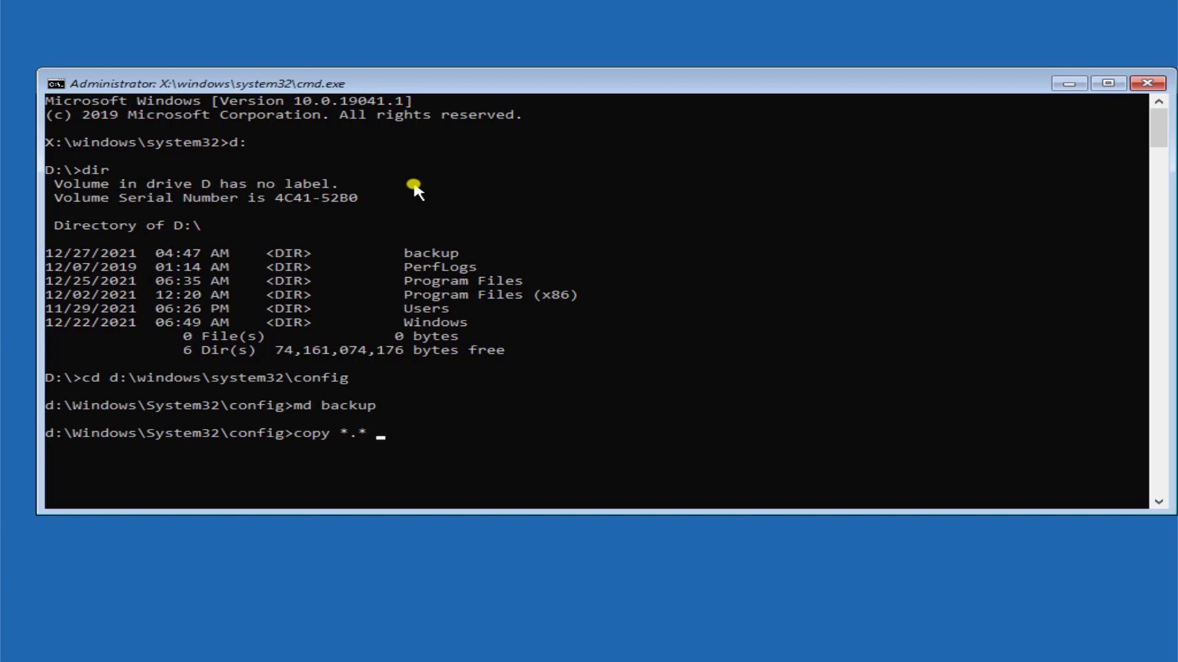
pyautogui.write('back')
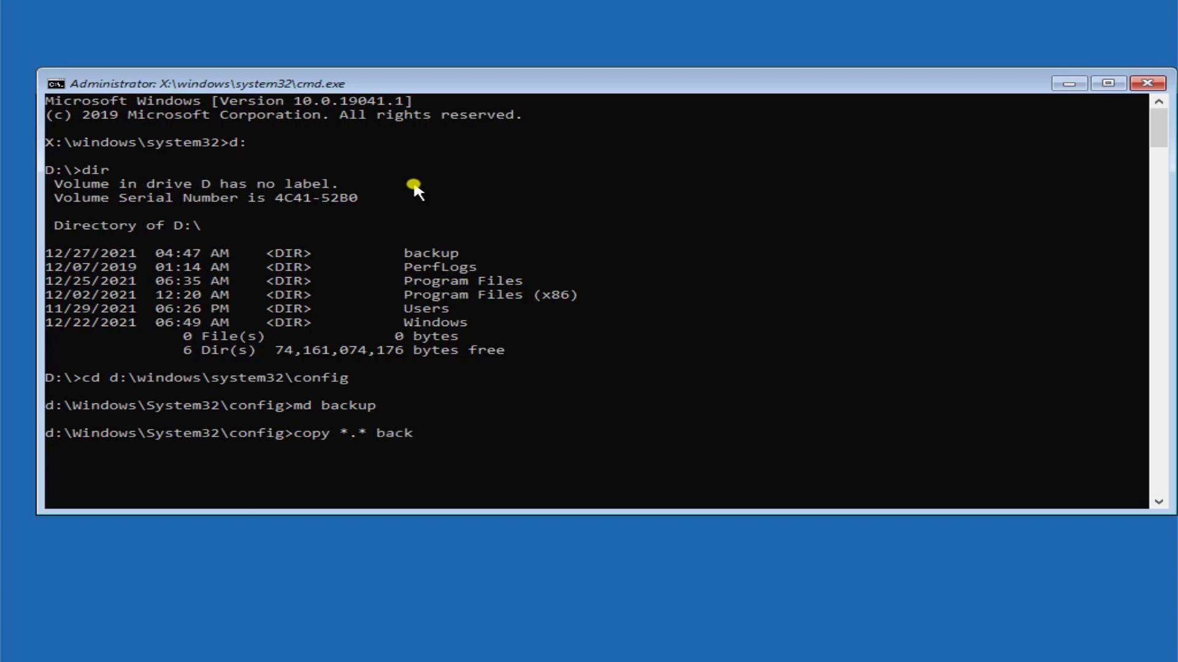
pyautogui.press('Return')
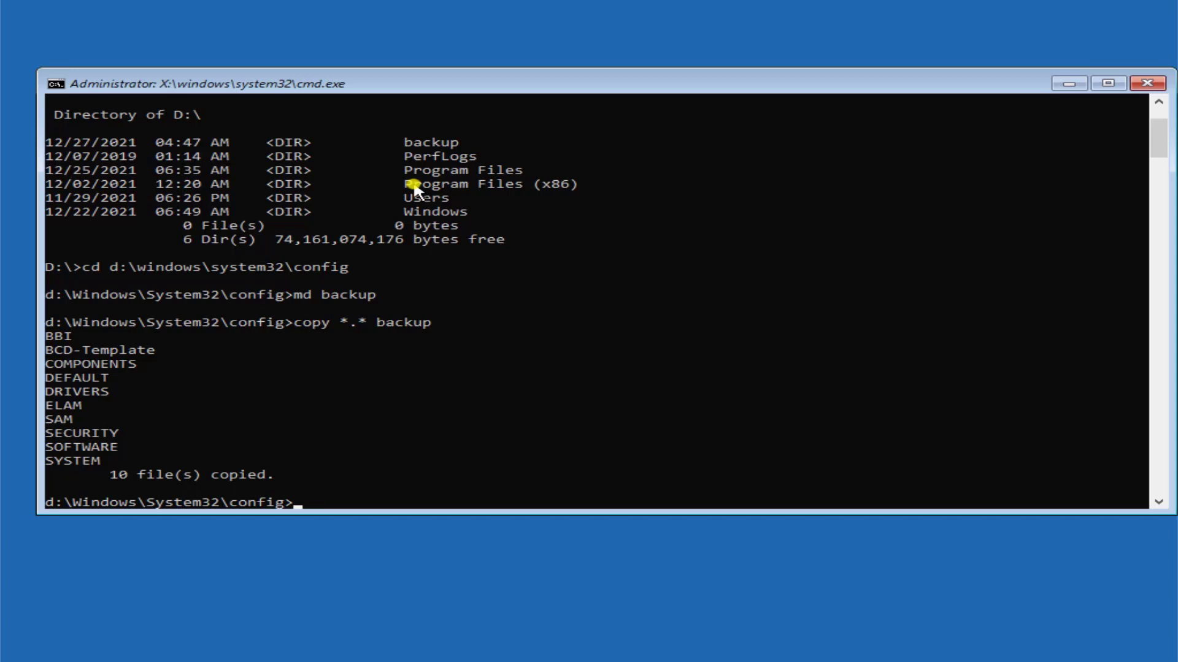
# Enter the RegBack folder with cd regback.
pyautogui.write('cd')
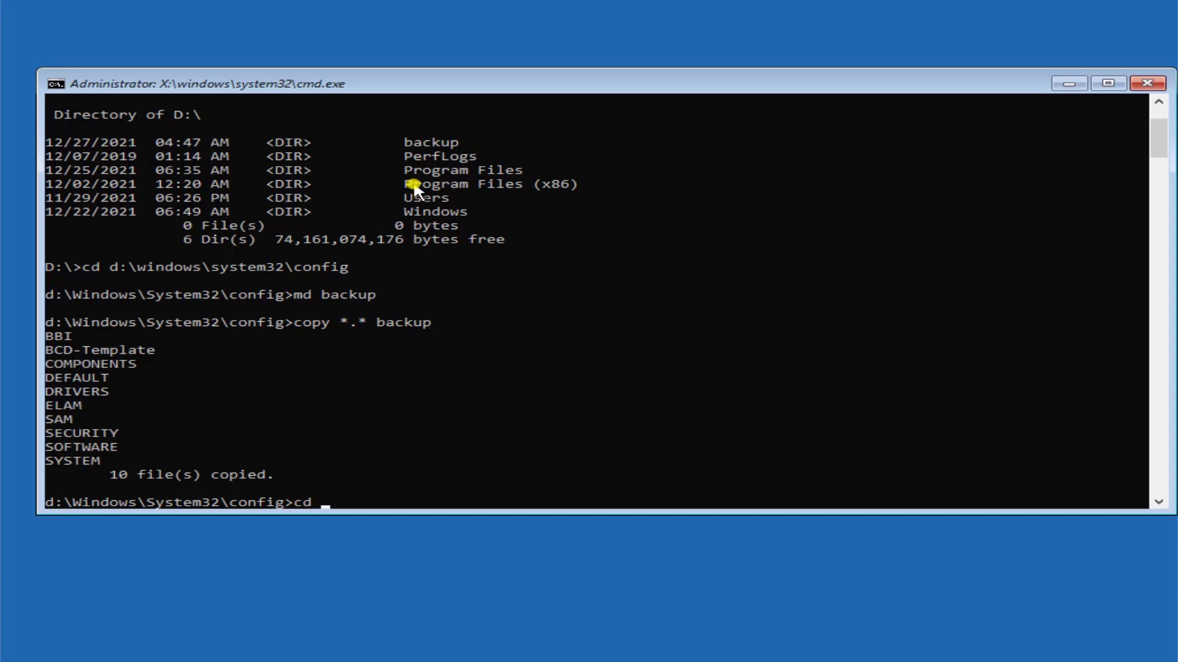
pyautogui.write('re')
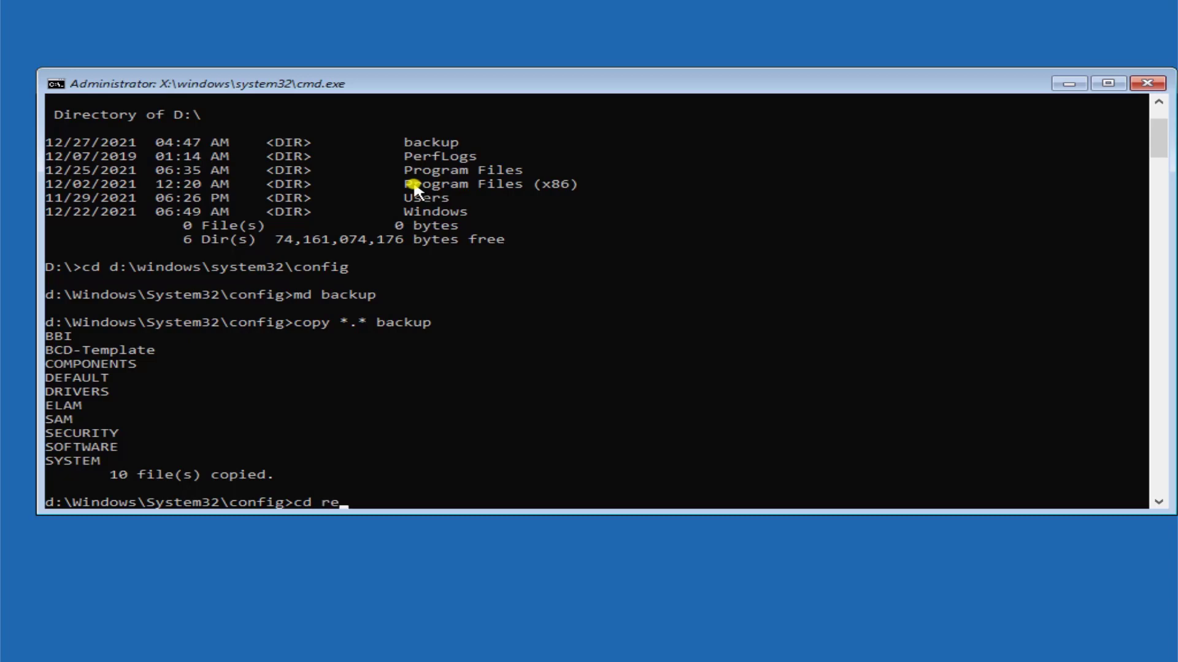
pyautogui.write('g')
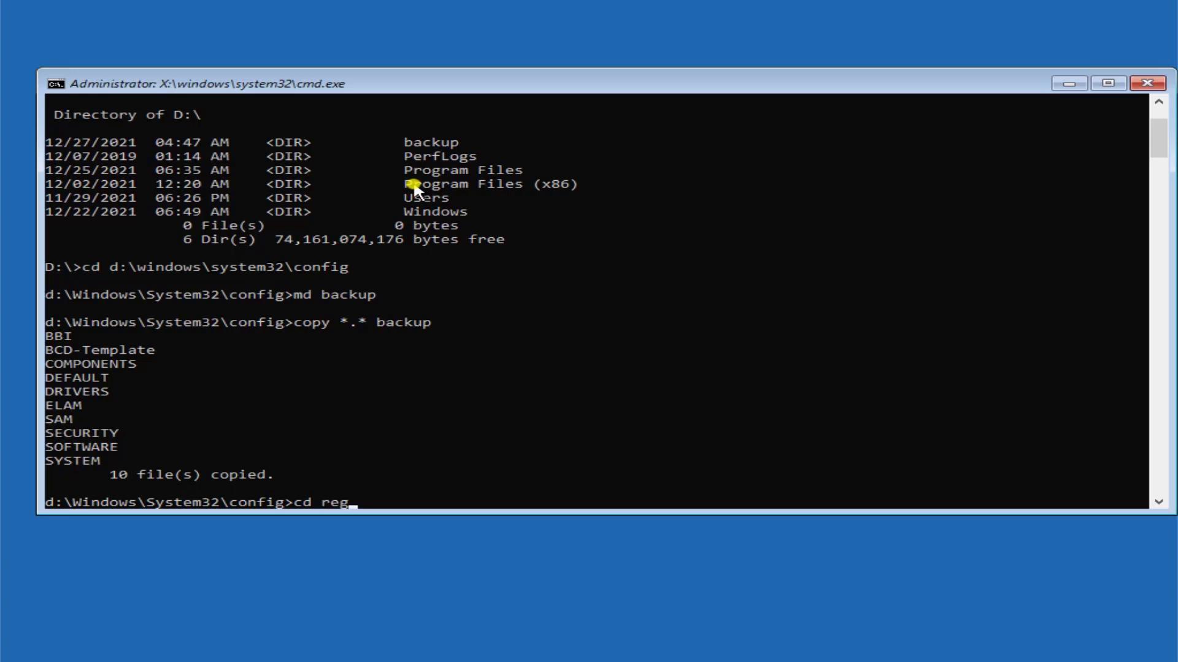
pyautogui.write('back')
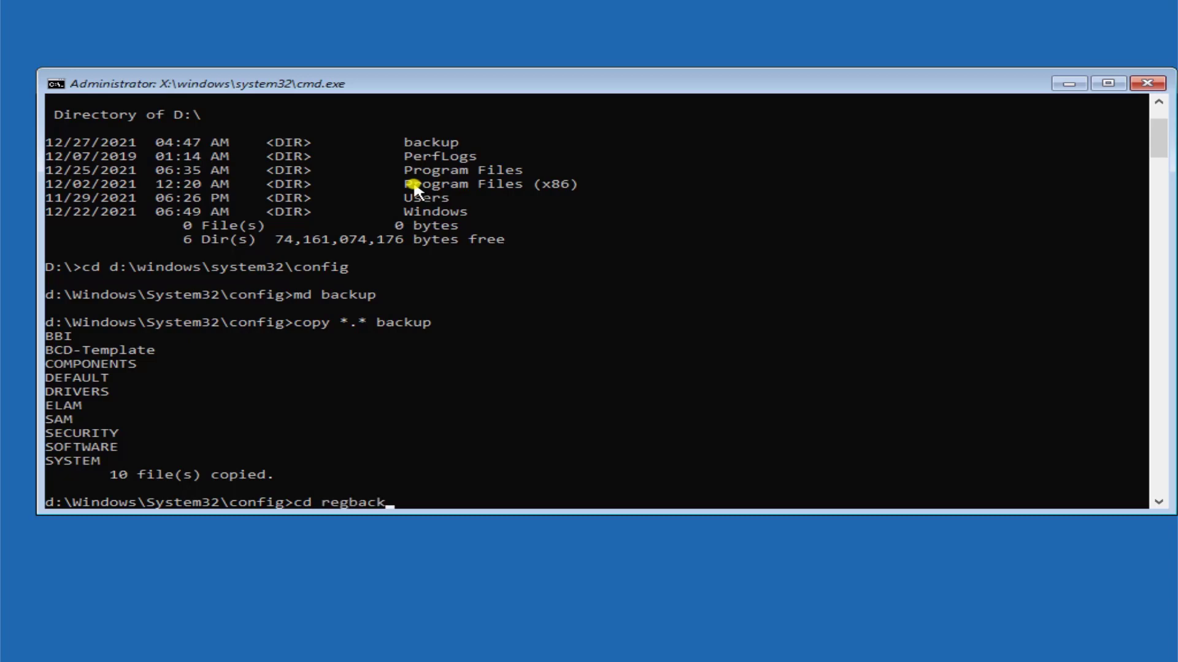
pyautogui.press('Return')
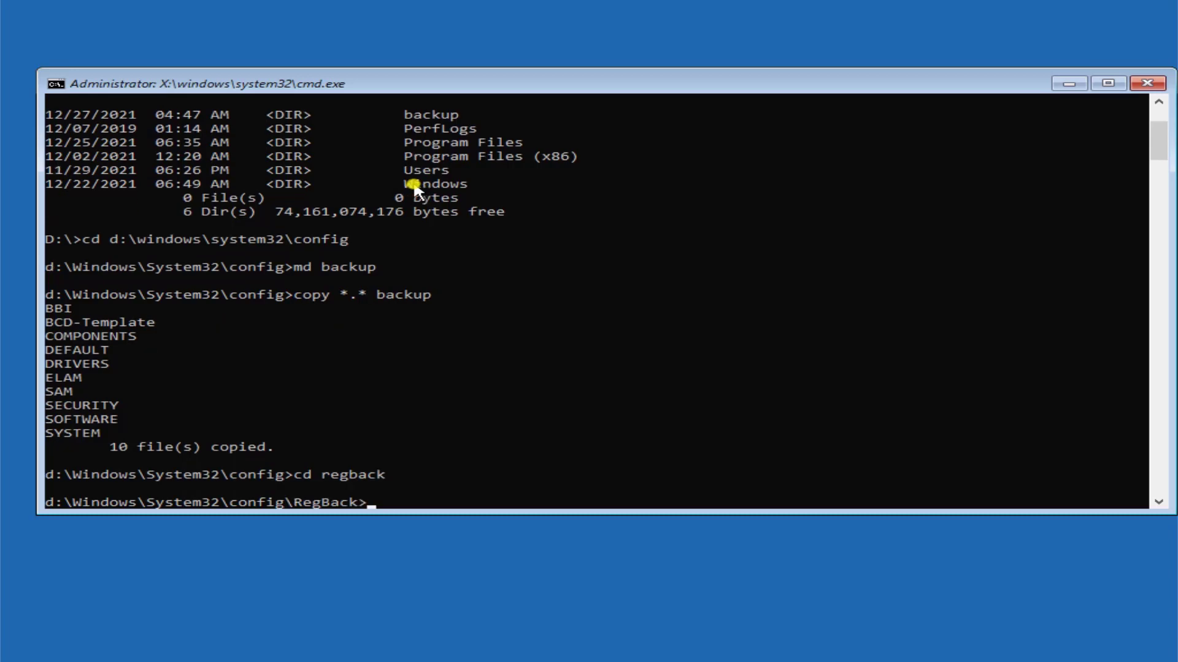
# Copy RegBack's files up into config with copy *.* ..; 0 files get copied.
pyautogui.write('cop')
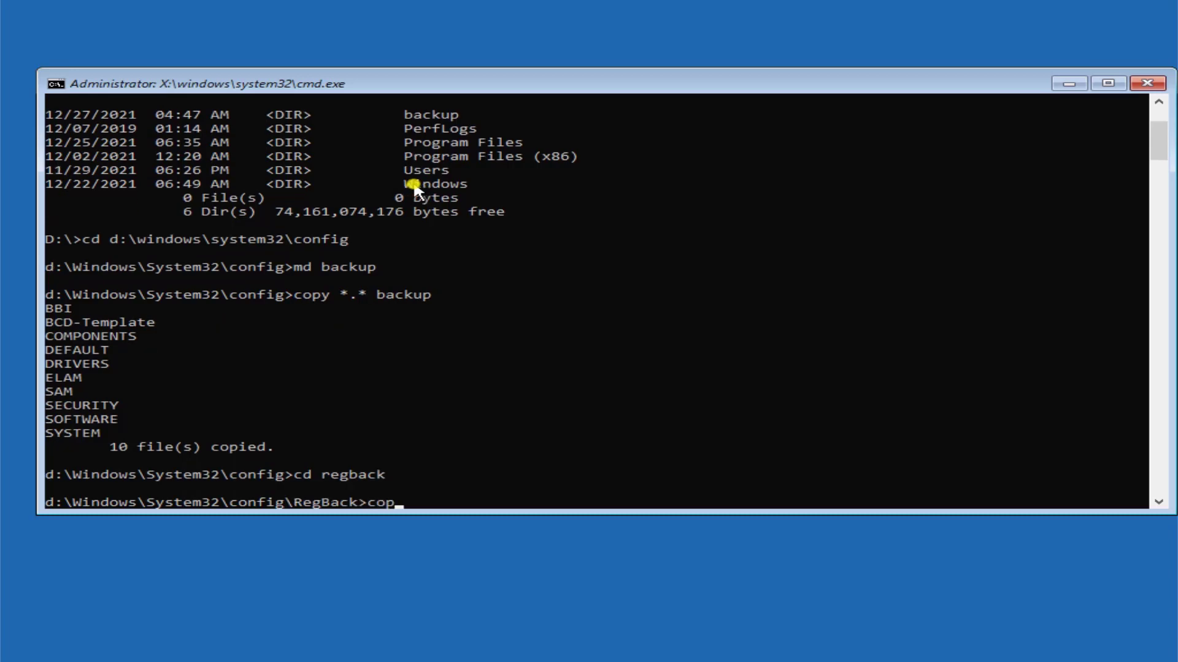
pyautogui.write('y')
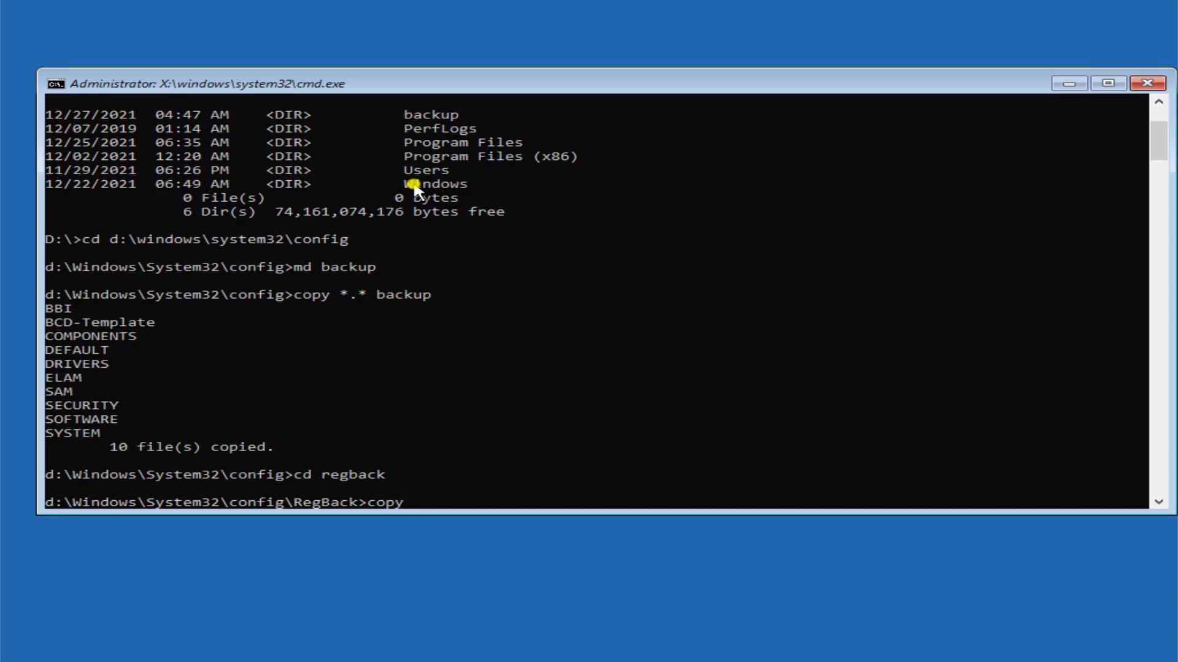
pyautogui.write('*.* ..')
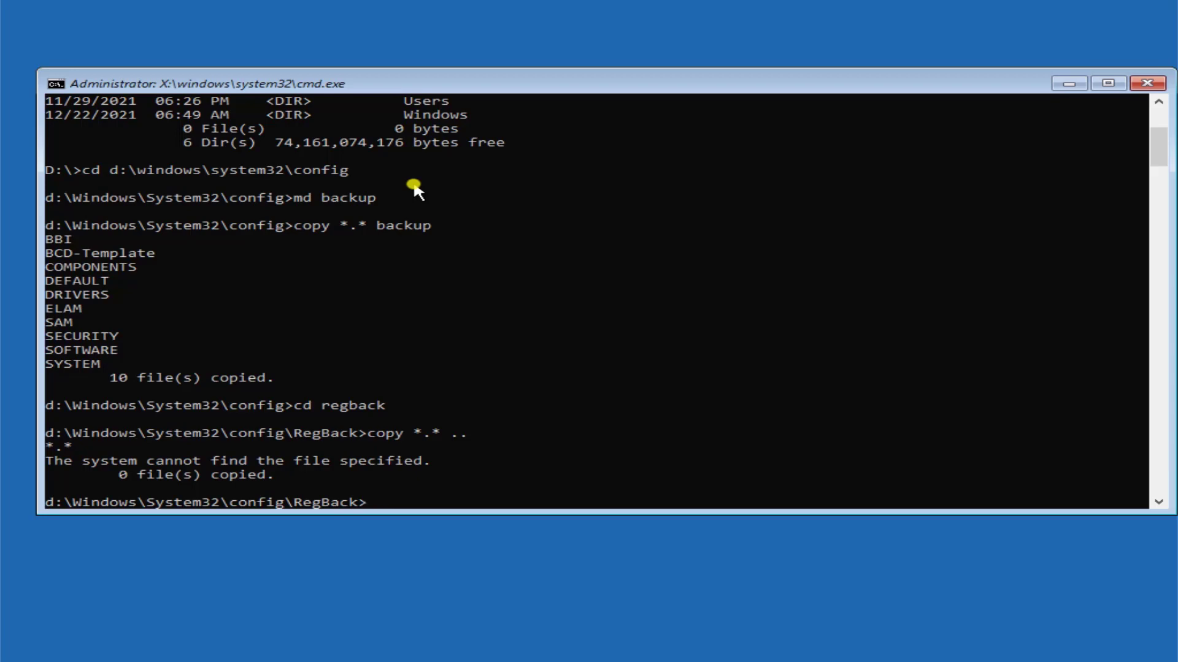
pyautogui.write('A')
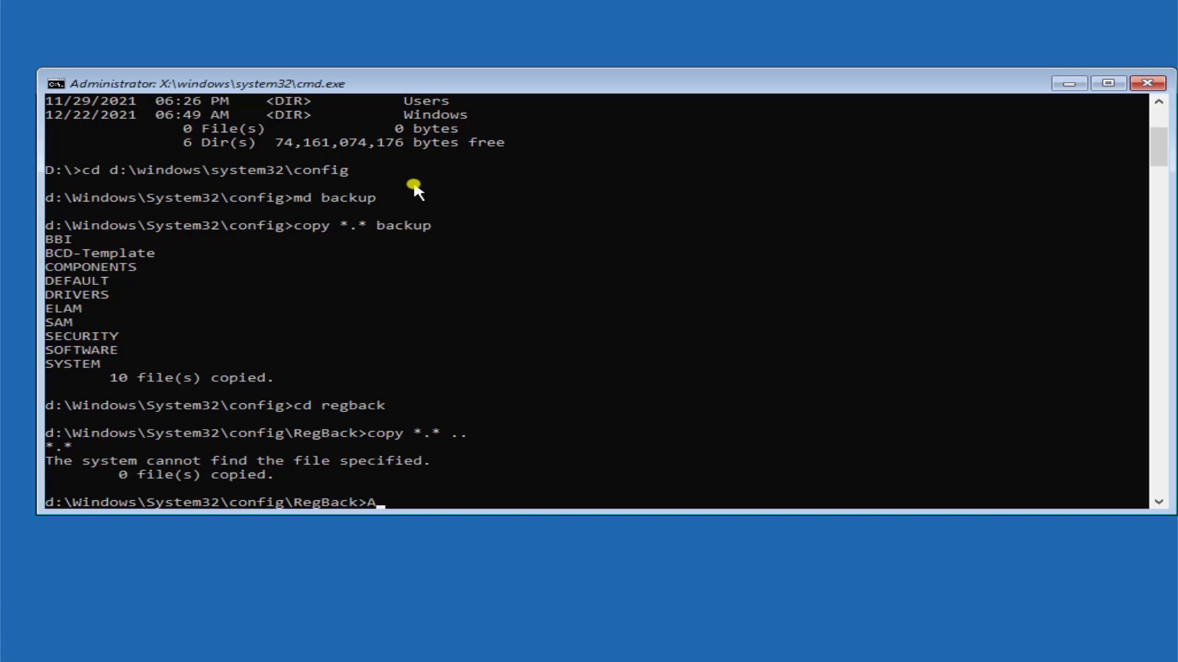
pyautogui.press('Backspace')
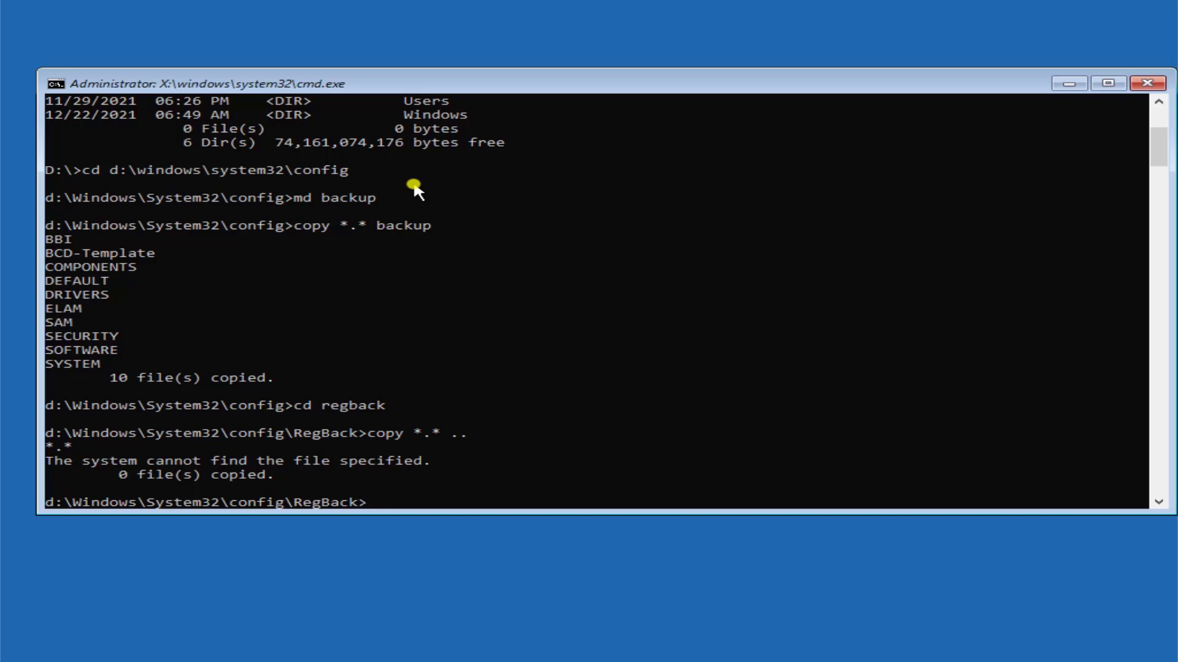